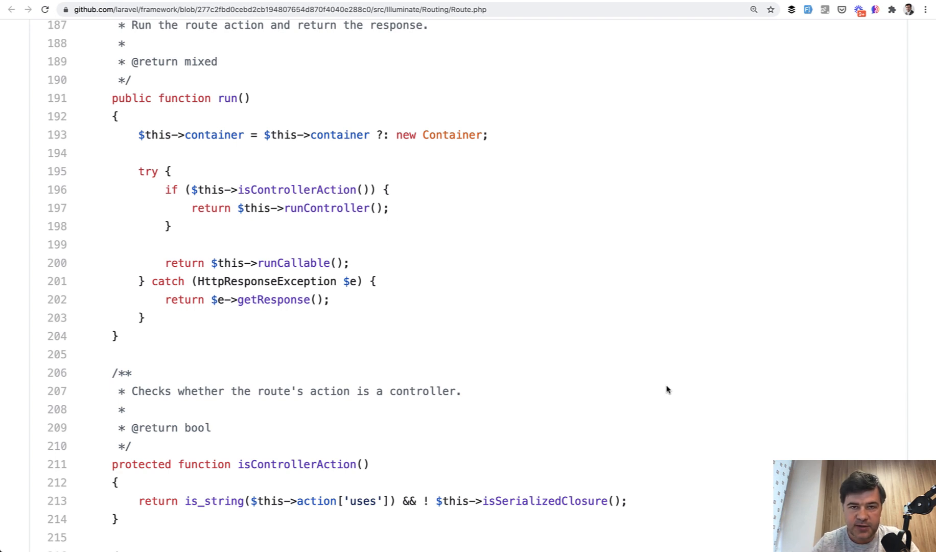
mouse_move(557, 352)
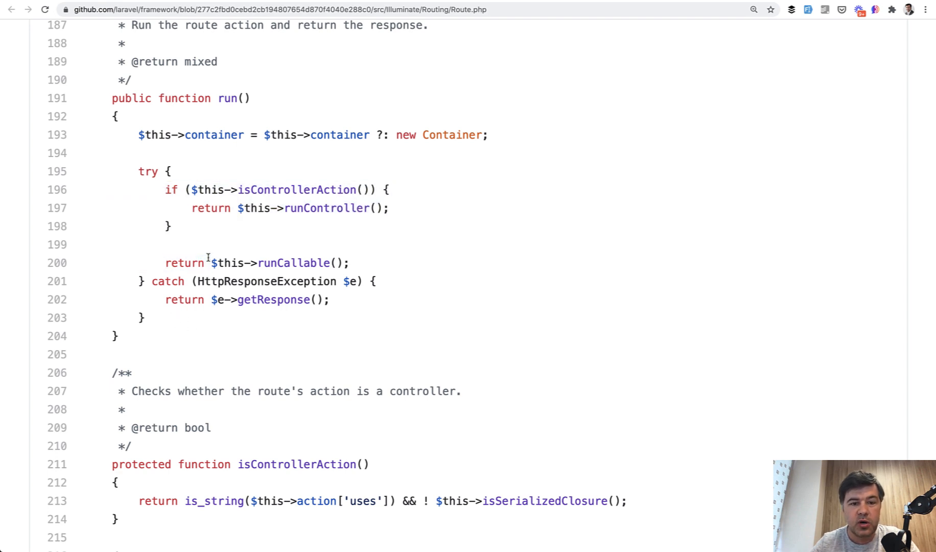
mouse_move(360, 265)
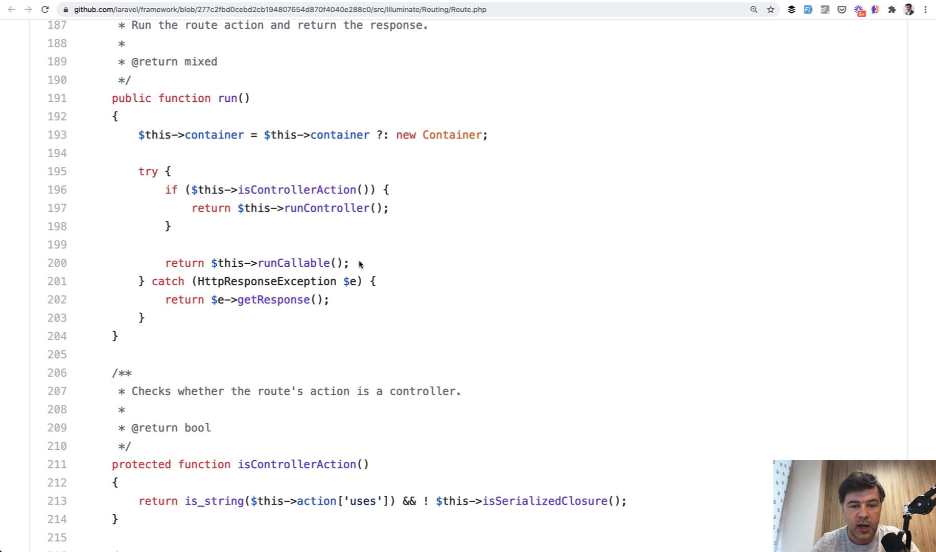
Highlight the code inside the try block of Route.php's run() method to review it
drag(239, 189, 349, 262)
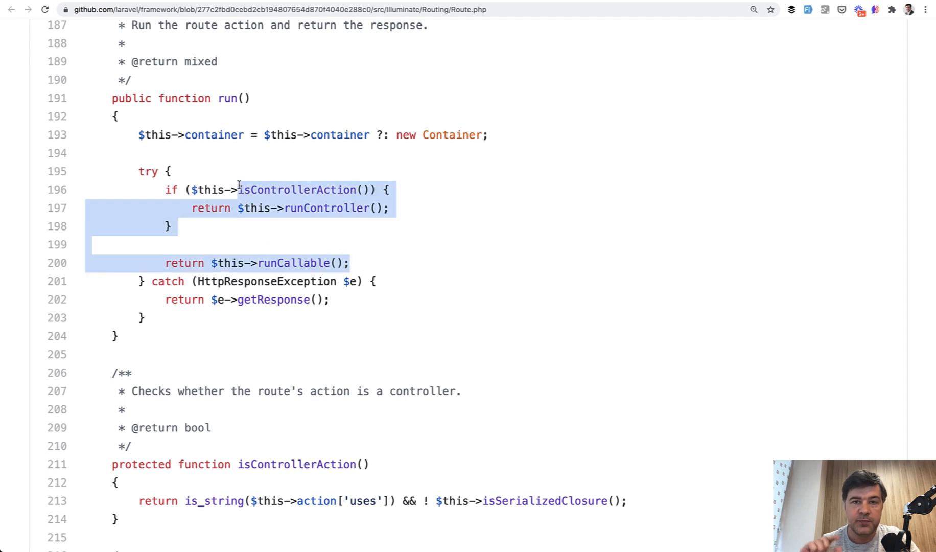
click(356, 242)
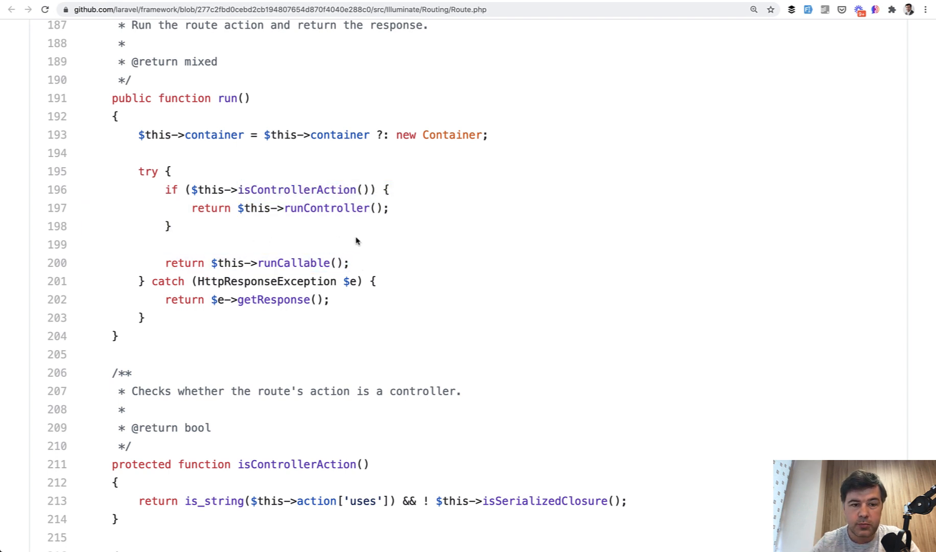
drag(238, 189, 290, 263)
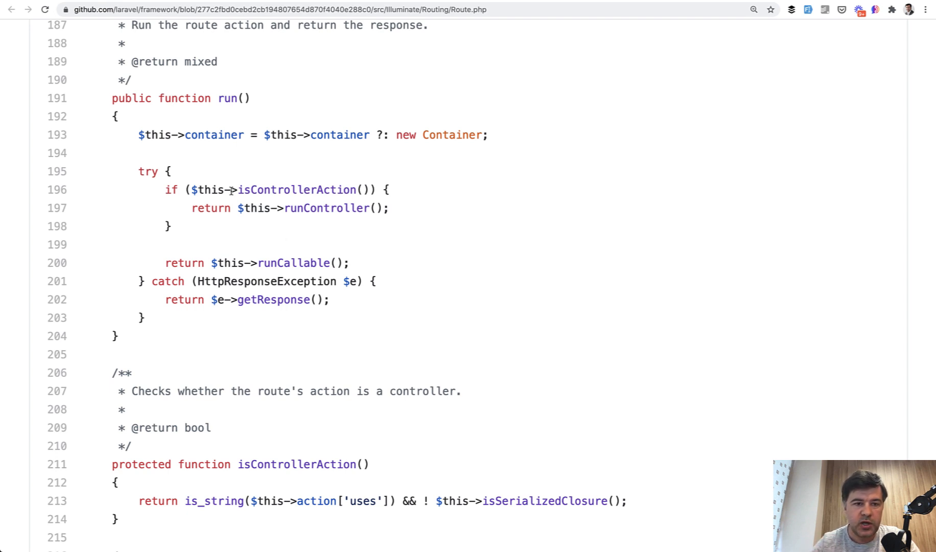
mouse_move(221, 194)
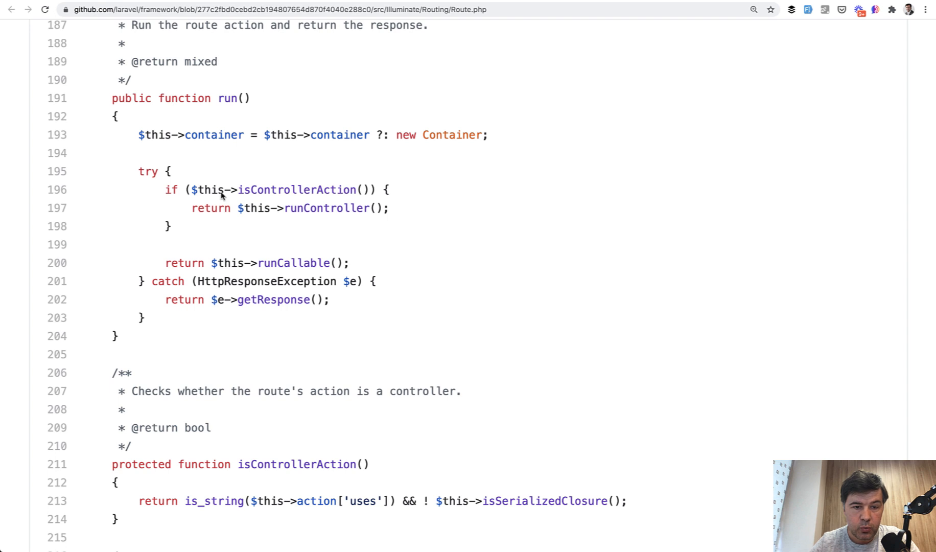
mouse_move(275, 242)
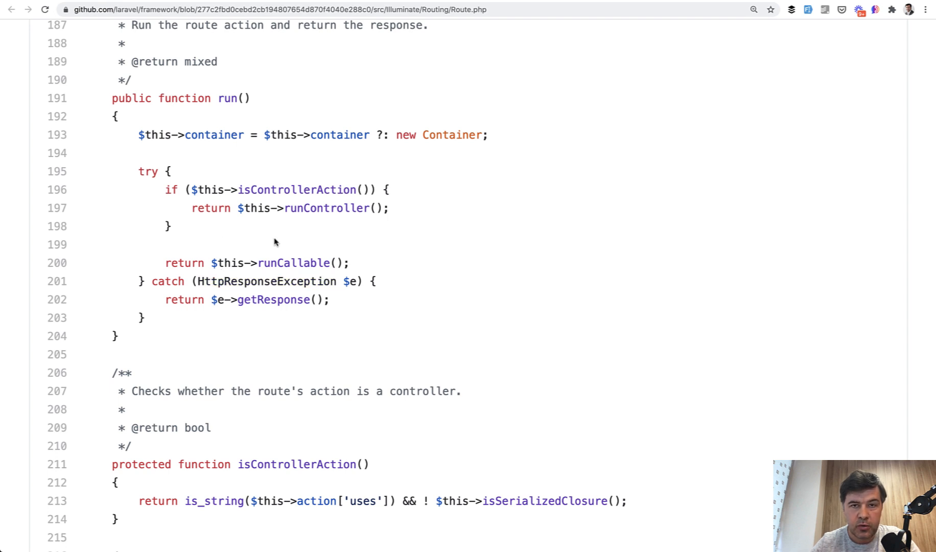
mouse_move(267, 225)
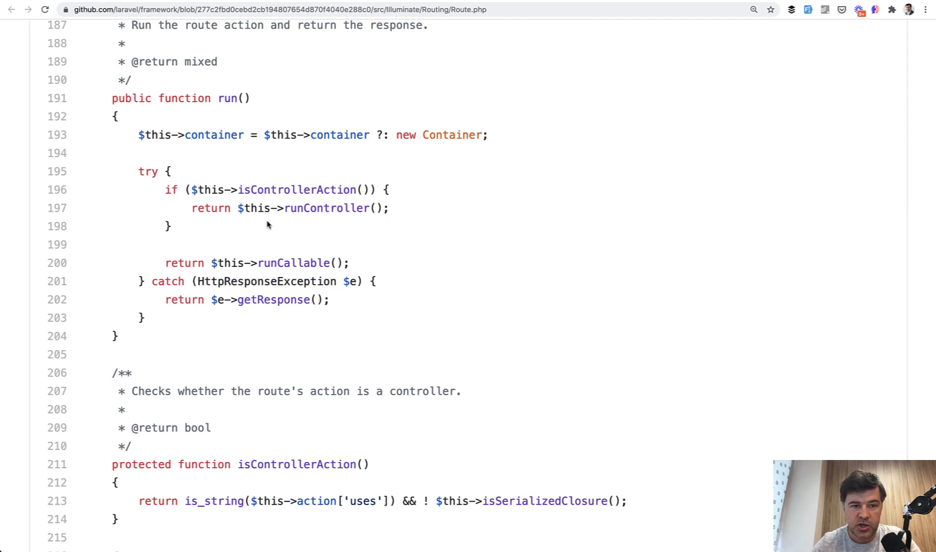
drag(226, 189, 272, 263)
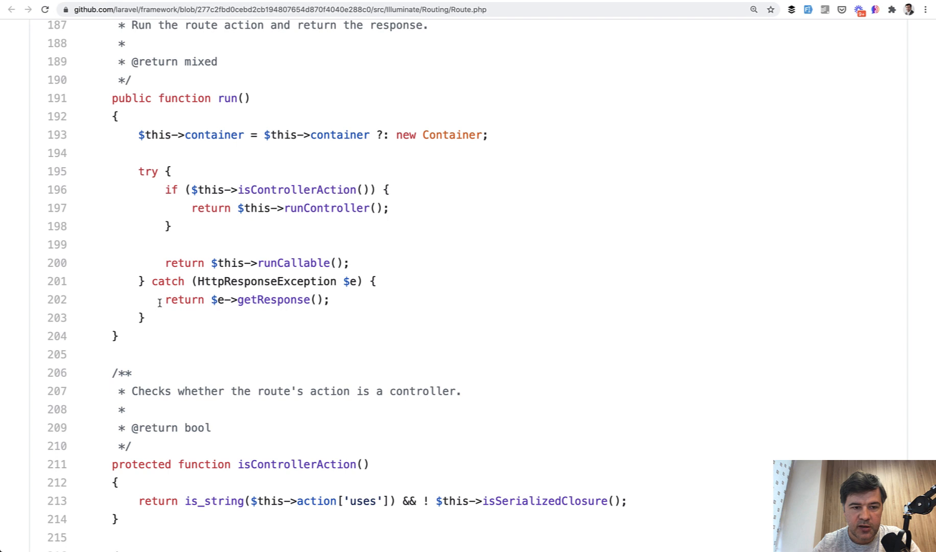
Look up where getResponse, called in the catch block, is defined (two files)
click(273, 299)
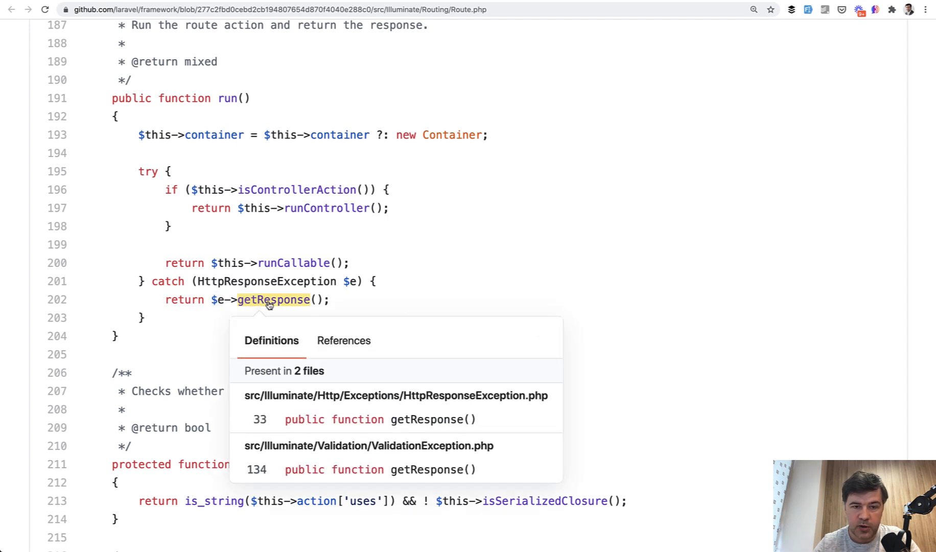
mouse_move(465, 234)
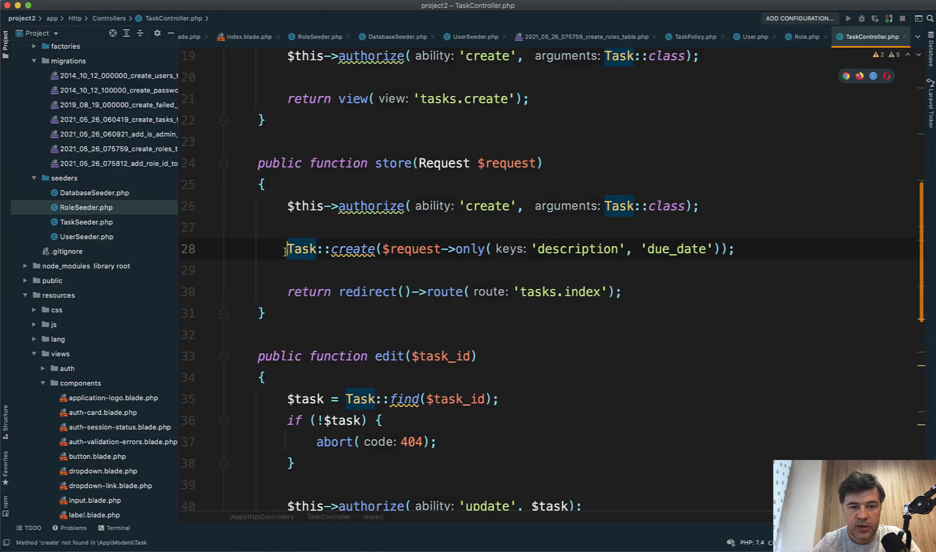
Add a try {} block before Task::create in TaskController's store() method
click(327, 250)
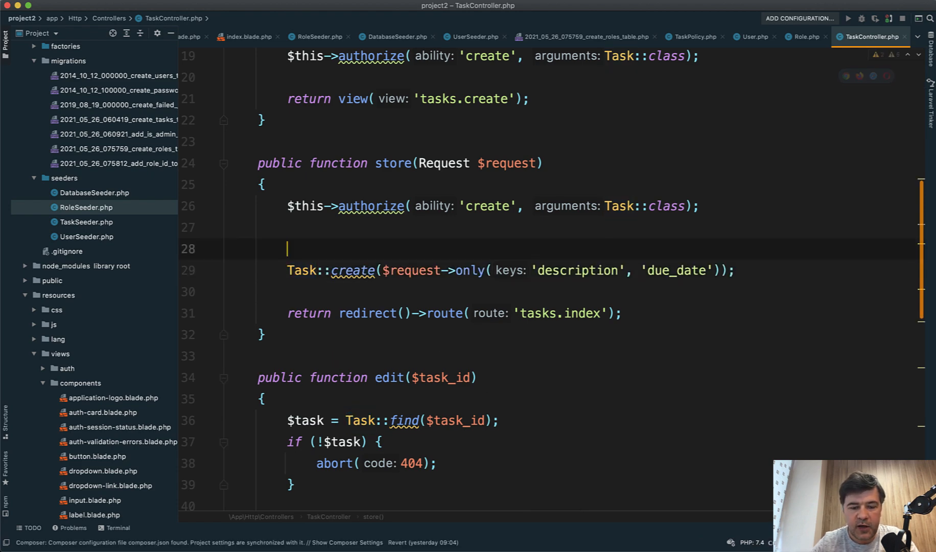
text(try {})
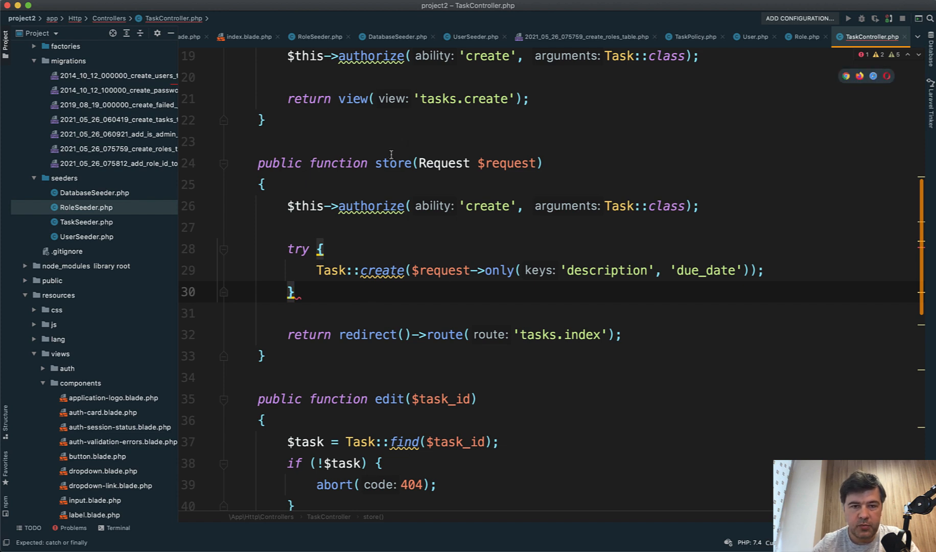
click(395, 227)
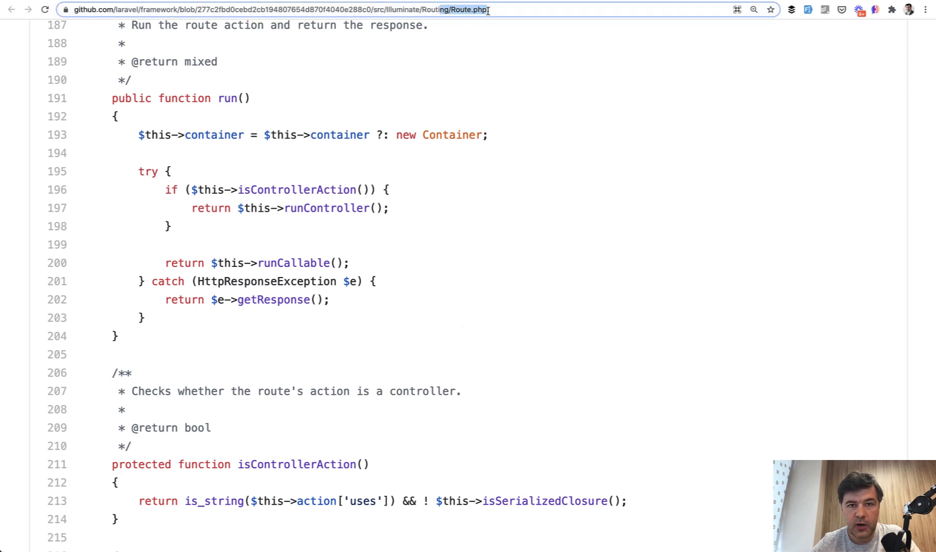
double_click(267, 281)
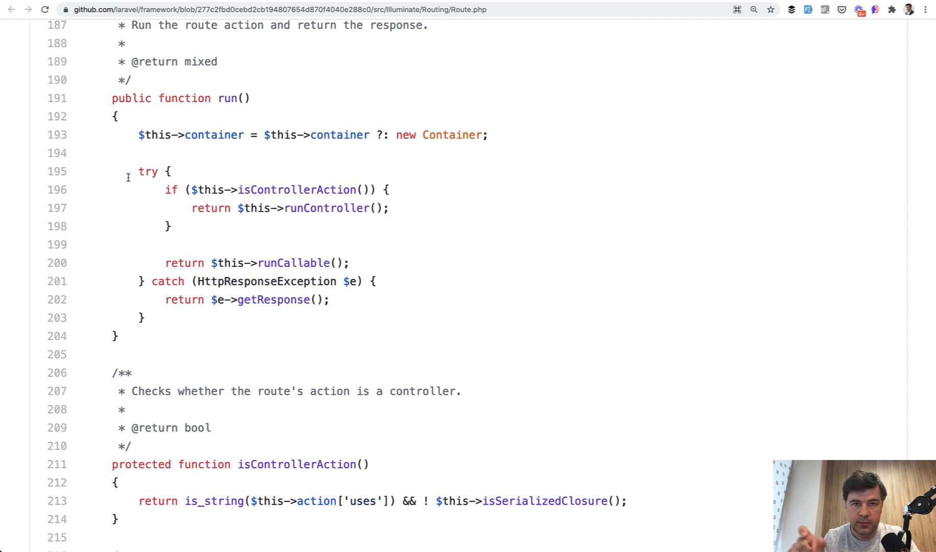
mouse_move(219, 152)
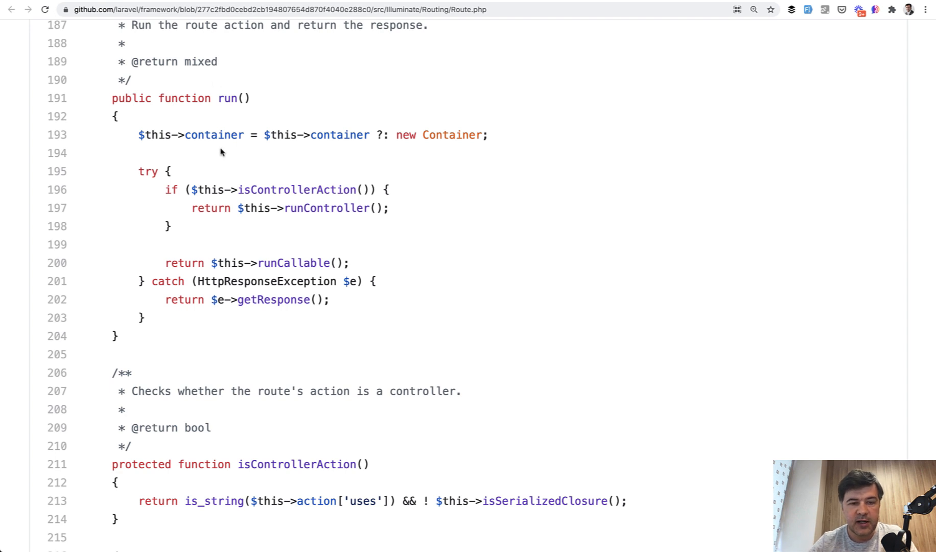
mouse_move(253, 218)
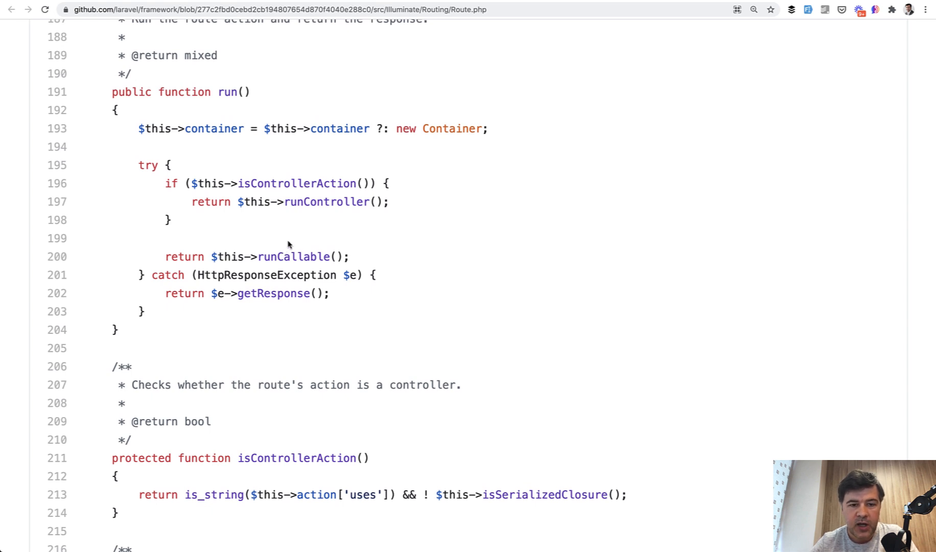
scroll(down, 3)
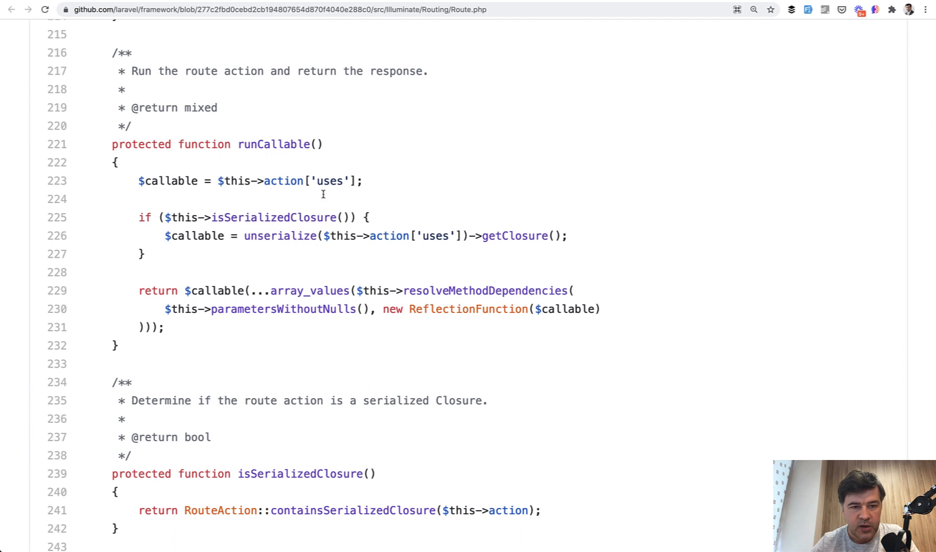
mouse_move(270, 269)
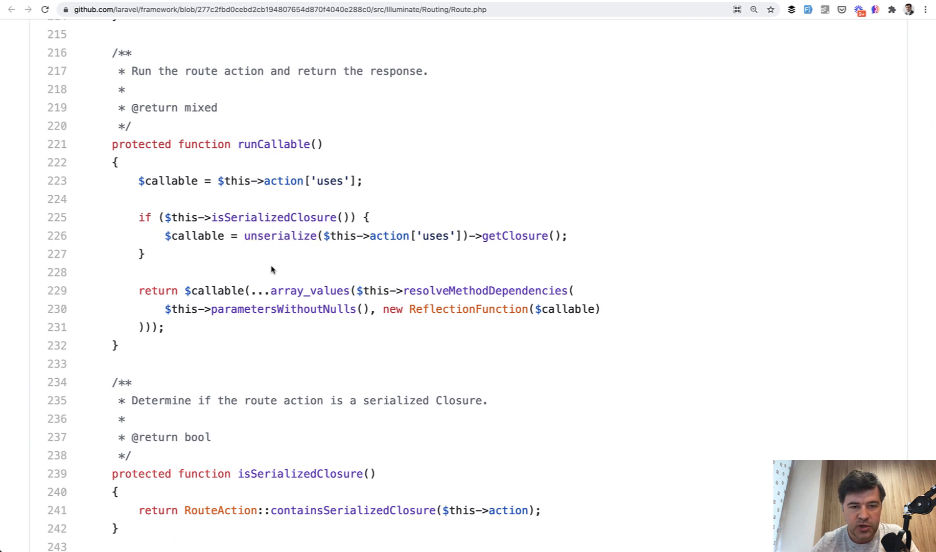
scroll(down, 3)
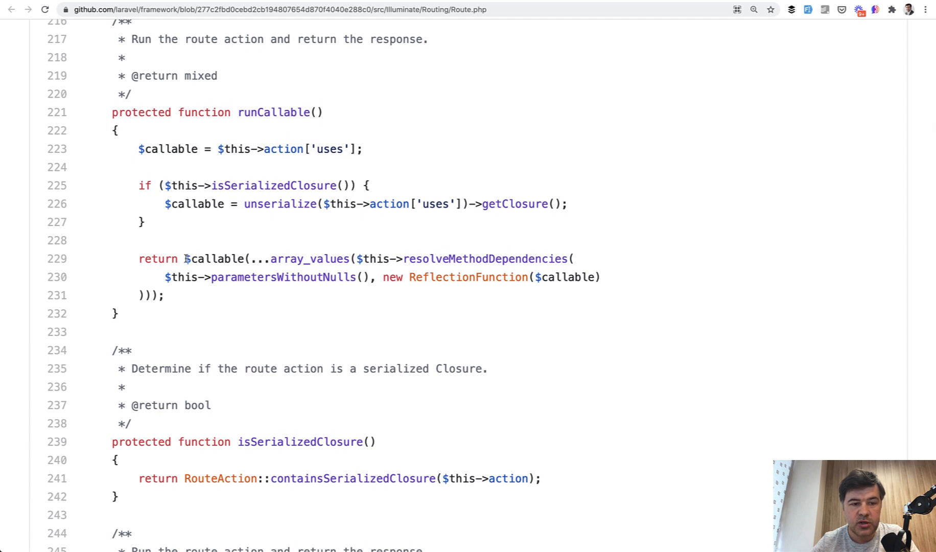
double_click(214, 257)
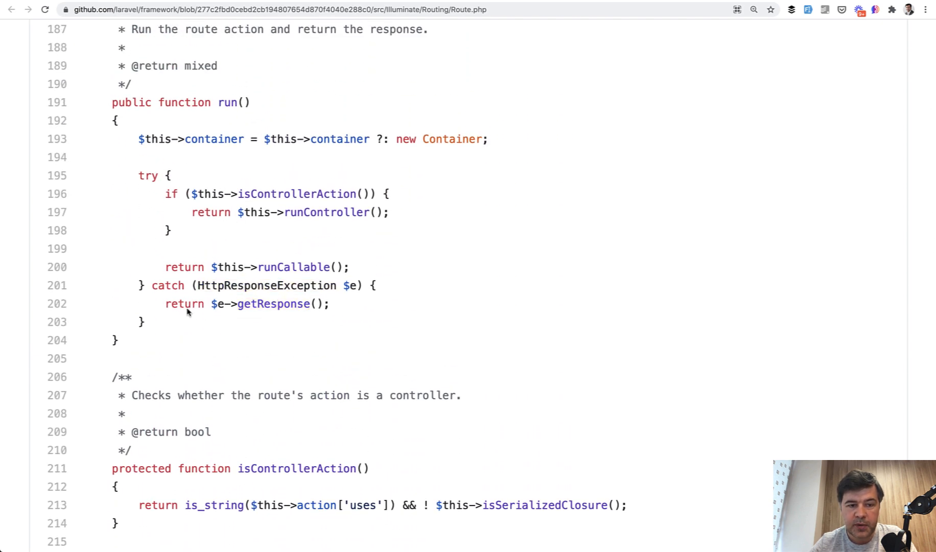
mouse_move(300, 333)
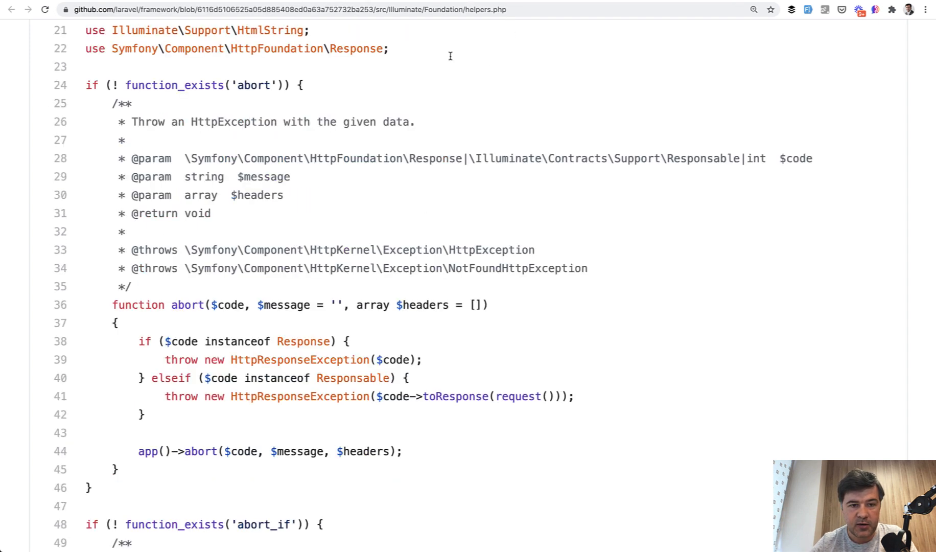
Scroll helpers.php down to the abort() function that throws HttpResponseException
scroll(down, 3)
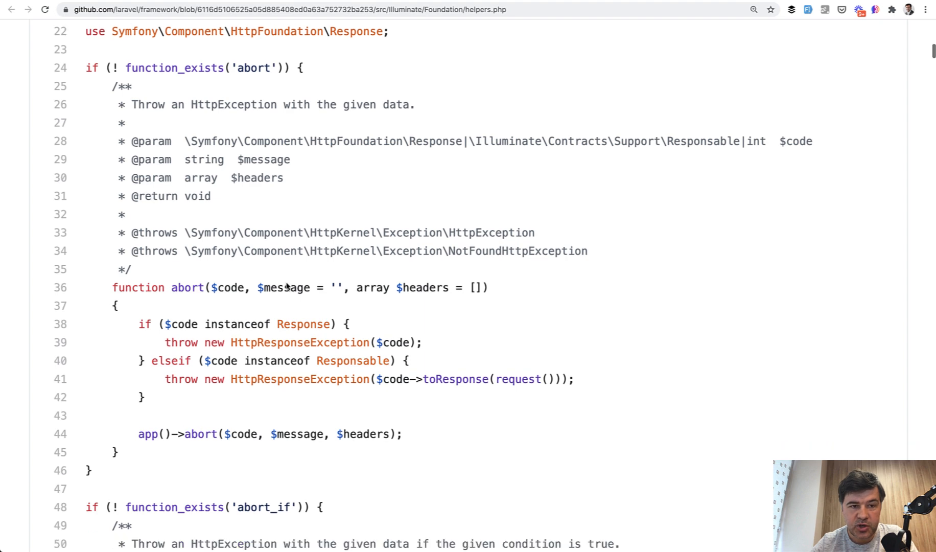
scroll(down, 3)
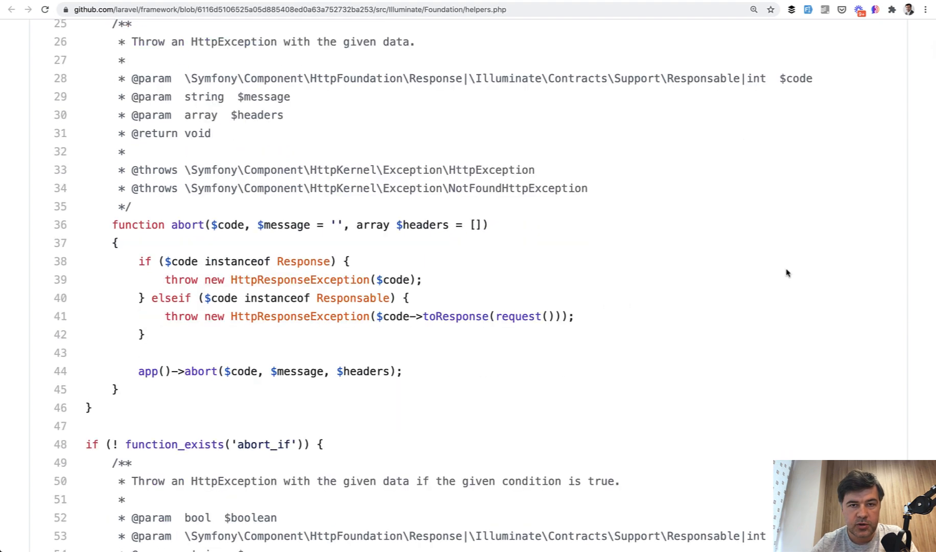
mouse_move(713, 255)
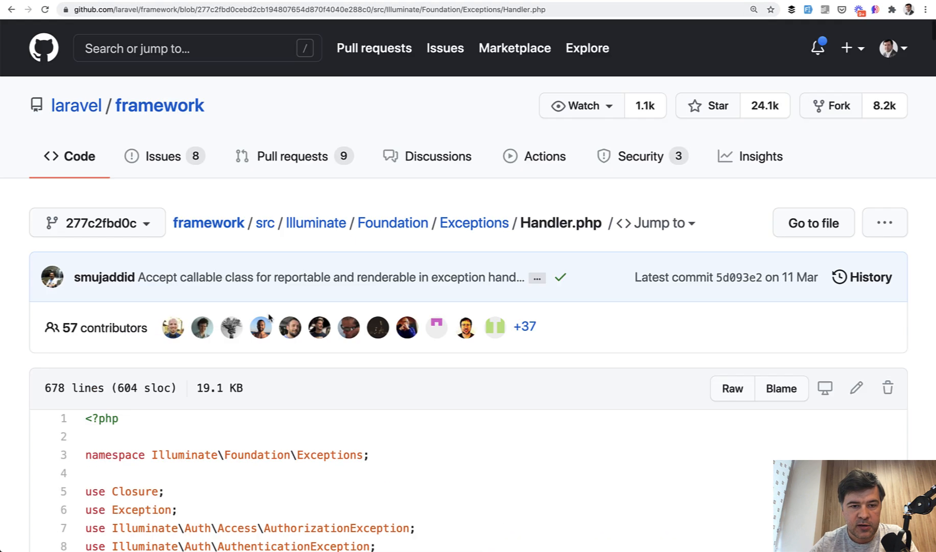
Scroll Handler.php past the $internalDontReport and $dontFlash lists
scroll(down, 3)
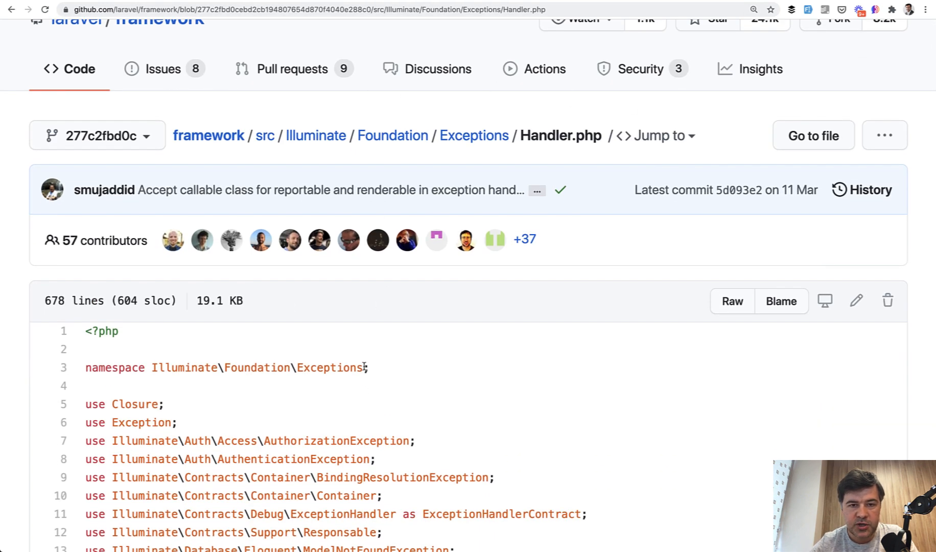
scroll(down, 3)
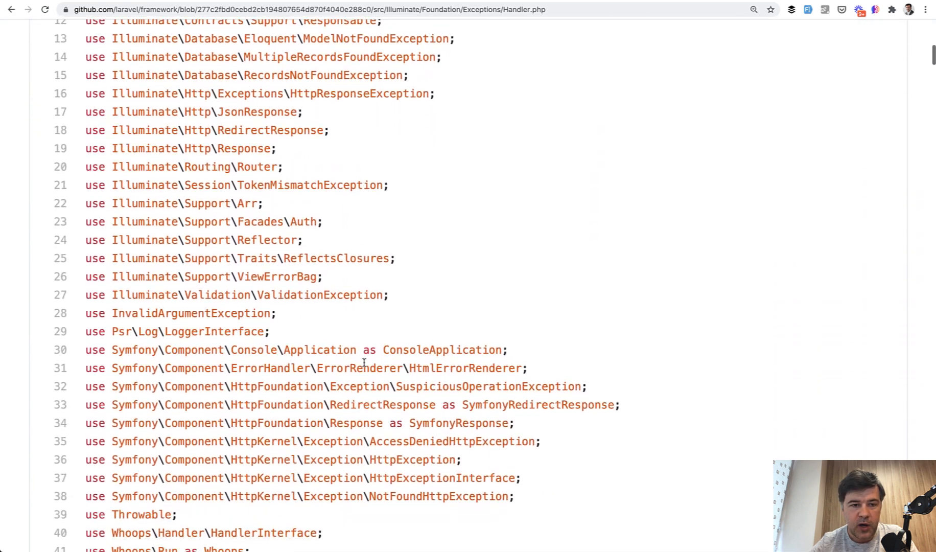
scroll(down, 3)
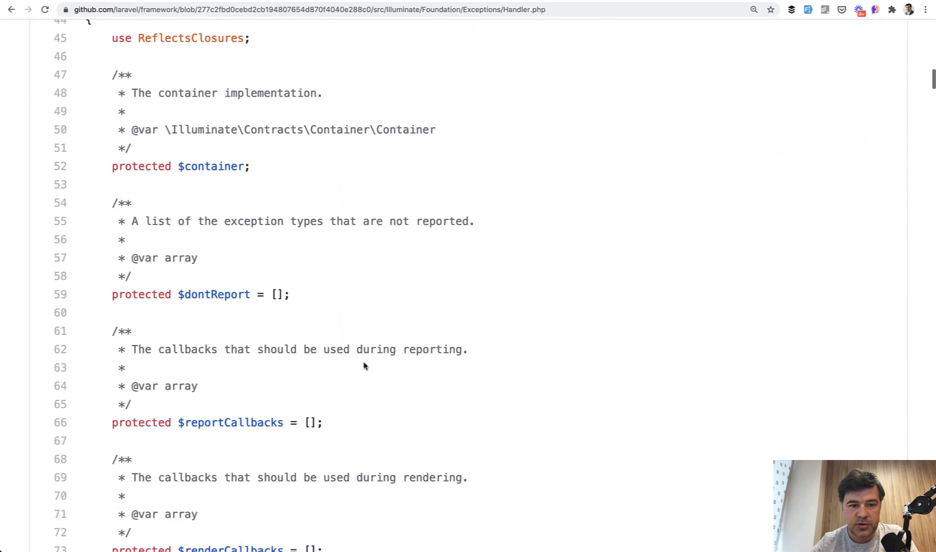
scroll(down, 3)
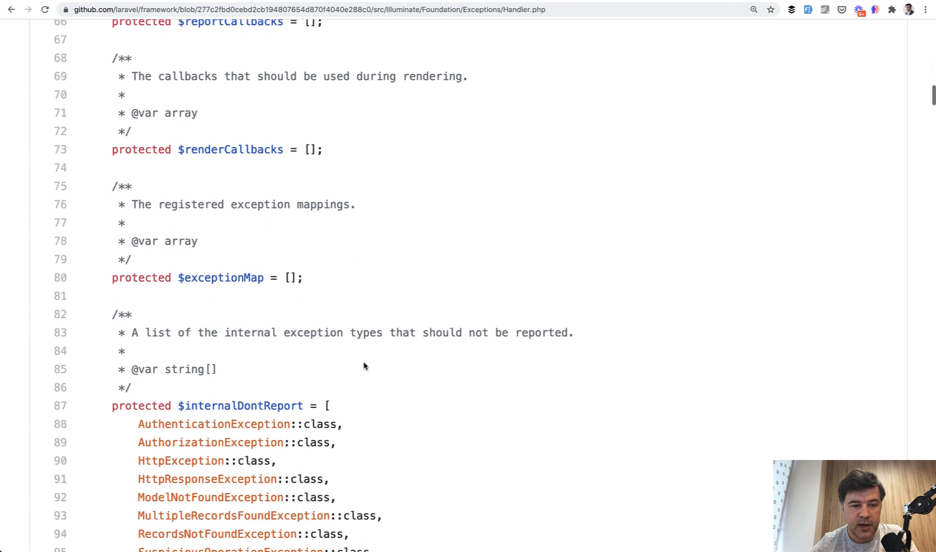
scroll(down, 3)
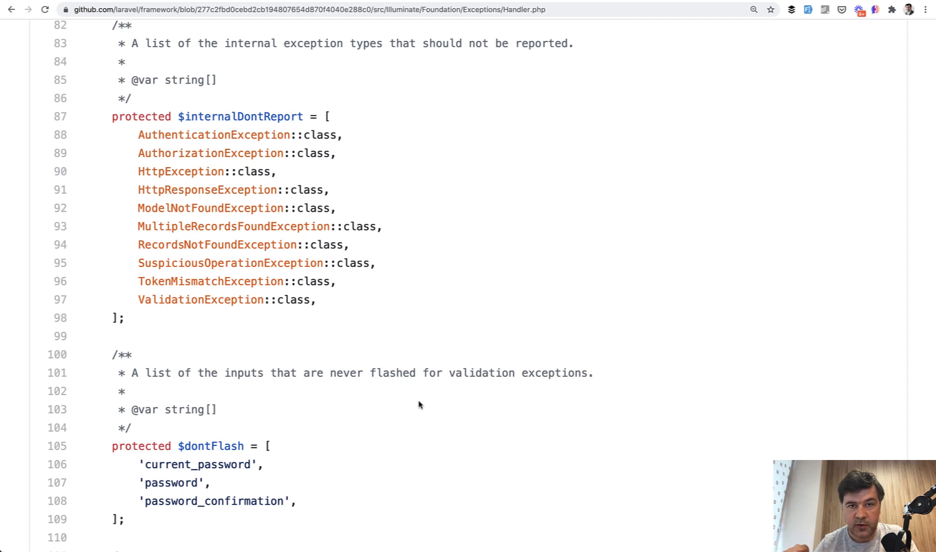
mouse_move(360, 289)
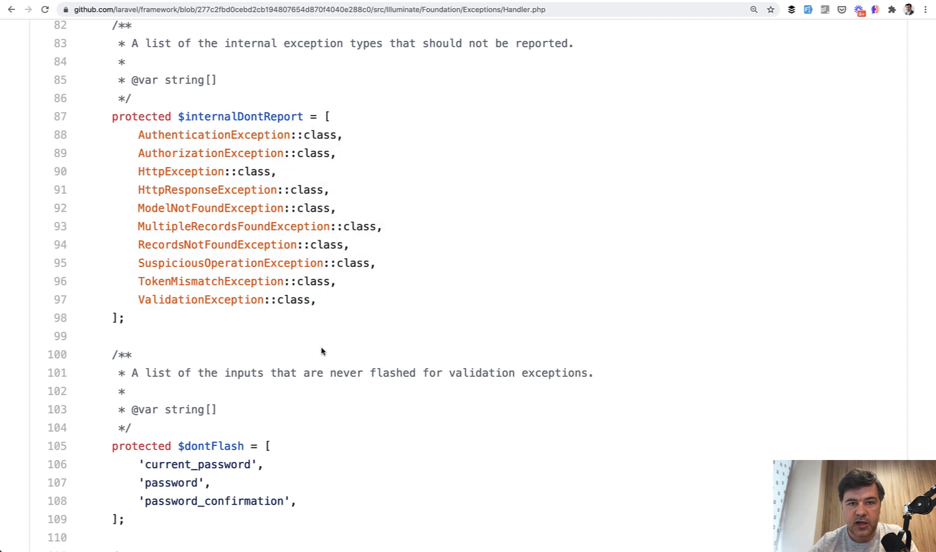
Highlight a term near the constructor and continue down to the register() method
double_click(199, 299)
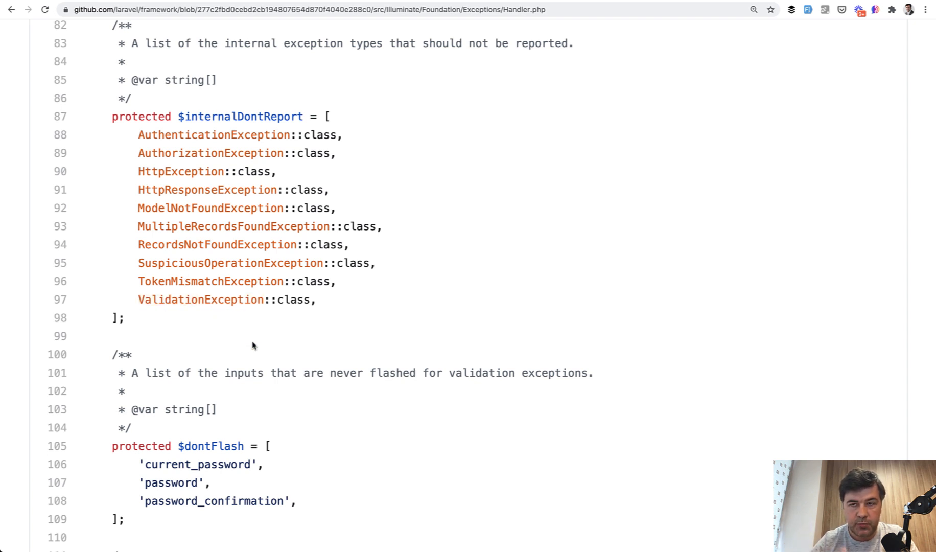
scroll(down, 3)
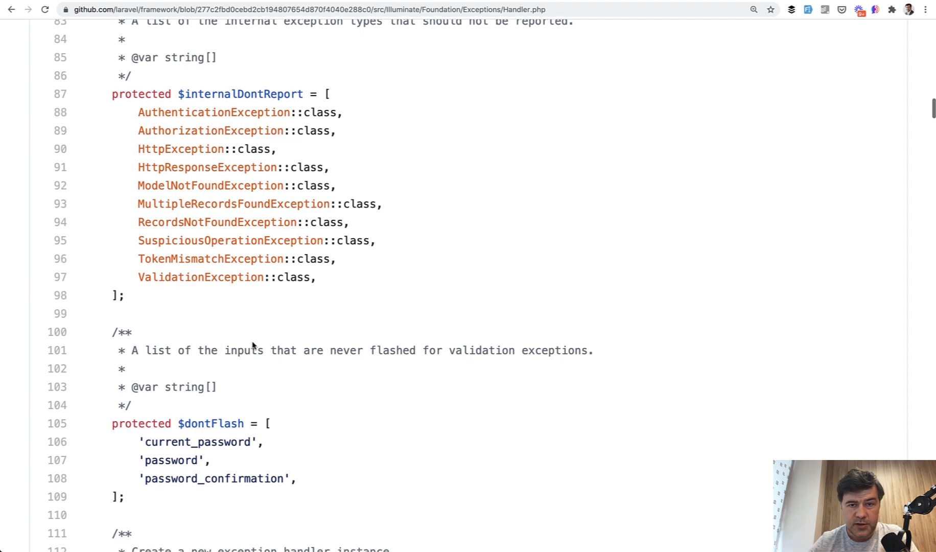
scroll(down, 3)
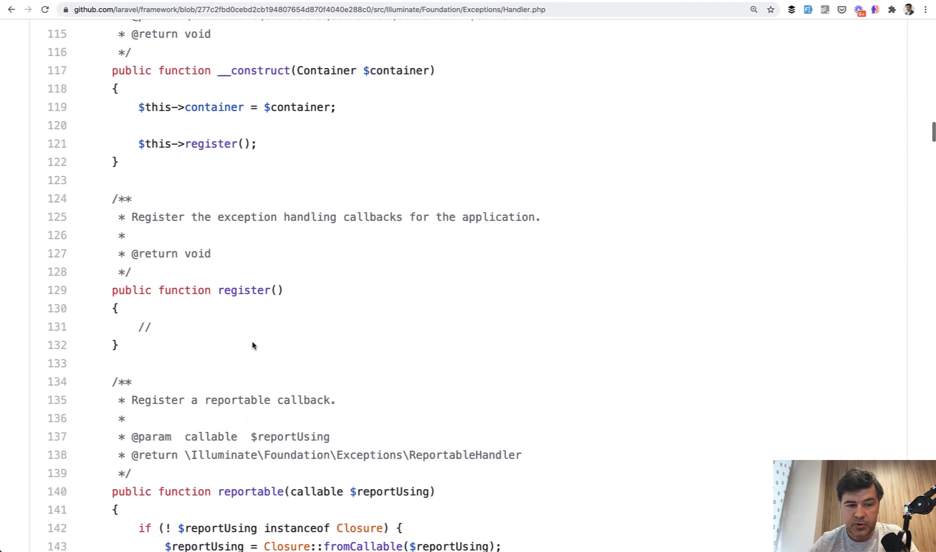
scroll(down, 3)
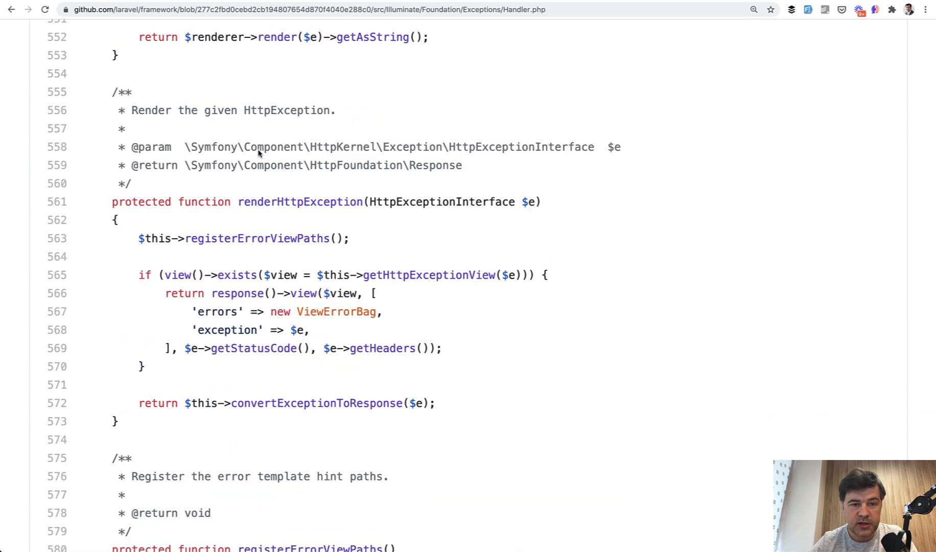
mouse_move(447, 265)
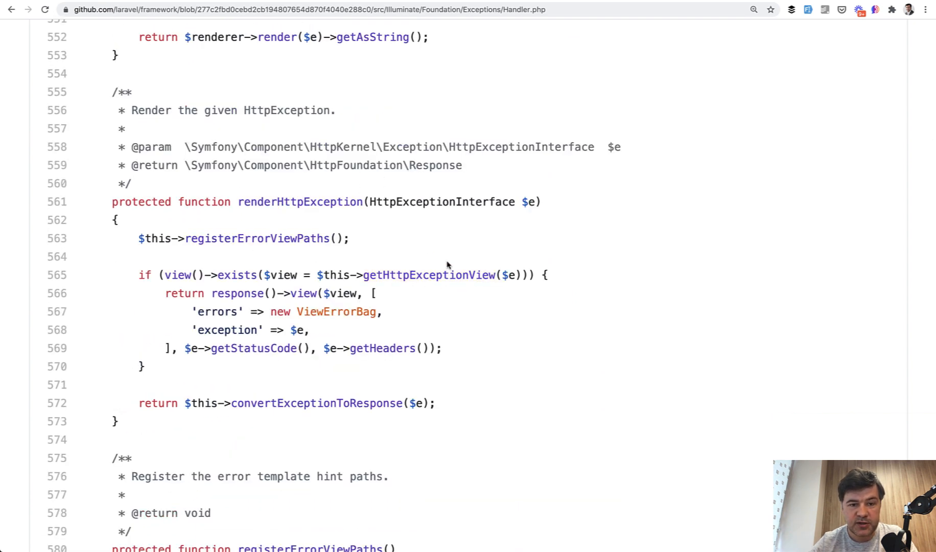
mouse_move(433, 245)
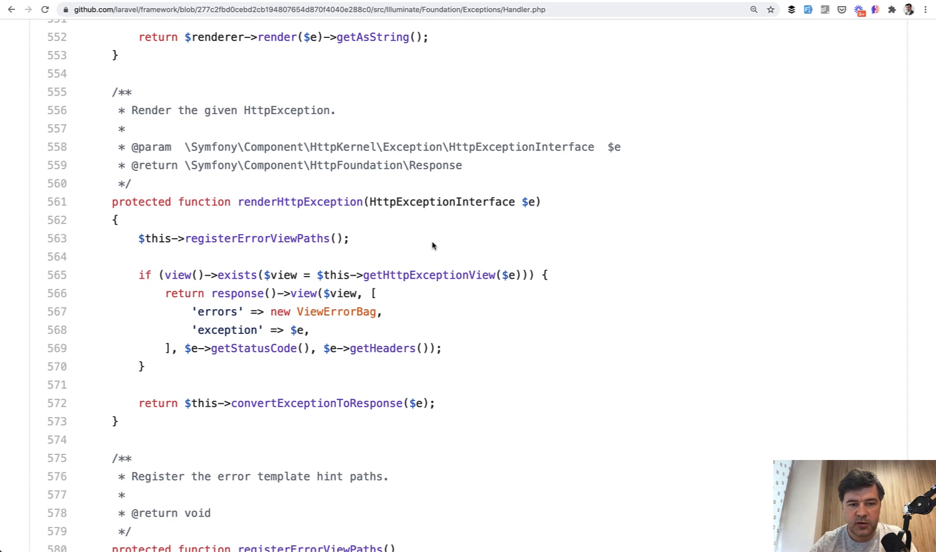
mouse_move(441, 270)
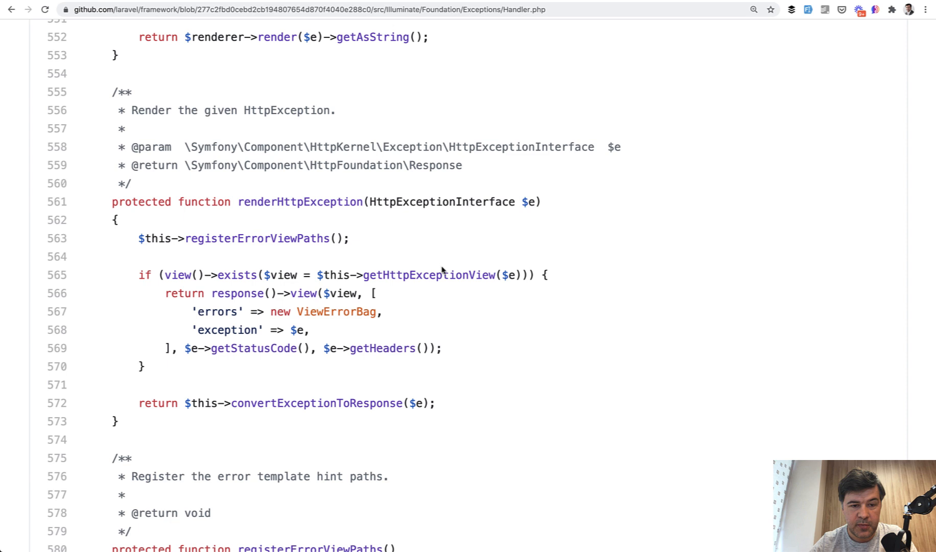
mouse_move(220, 323)
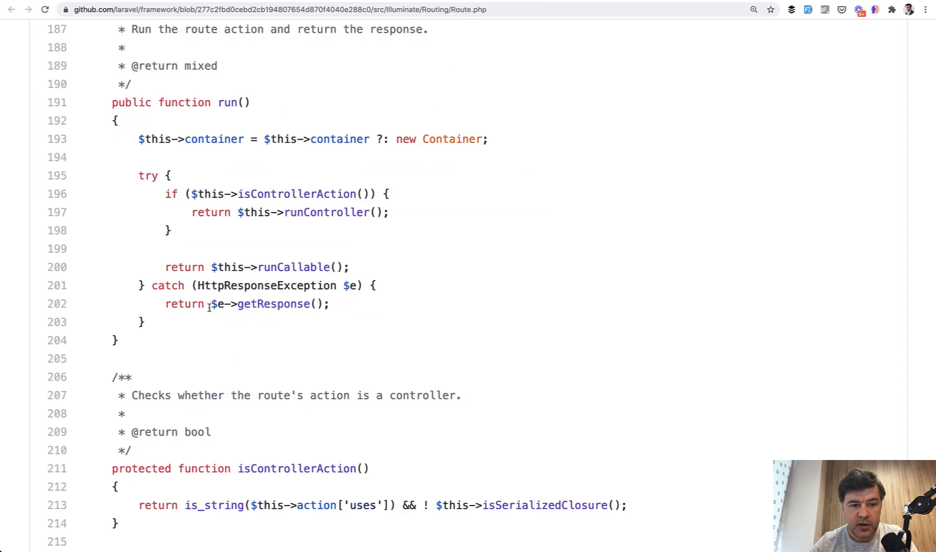
double_click(267, 285)
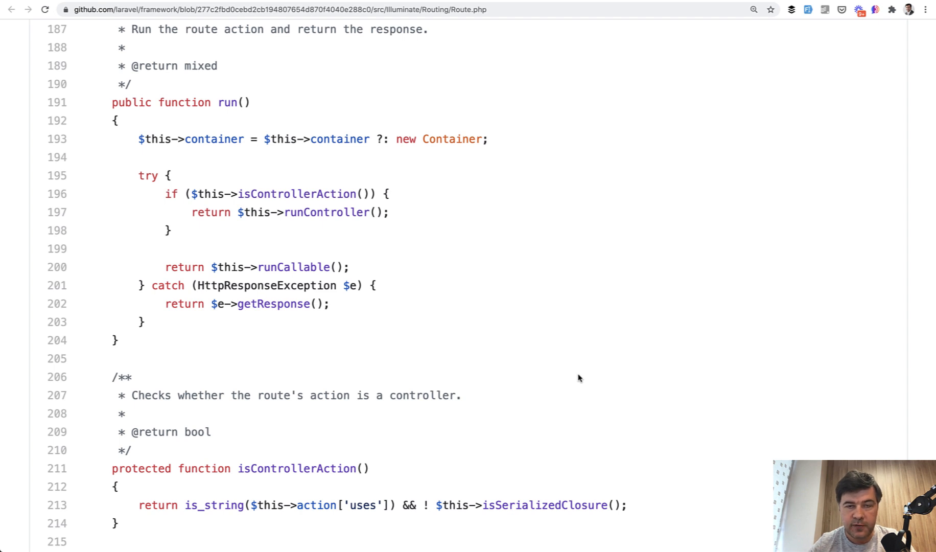
mouse_move(310, 272)
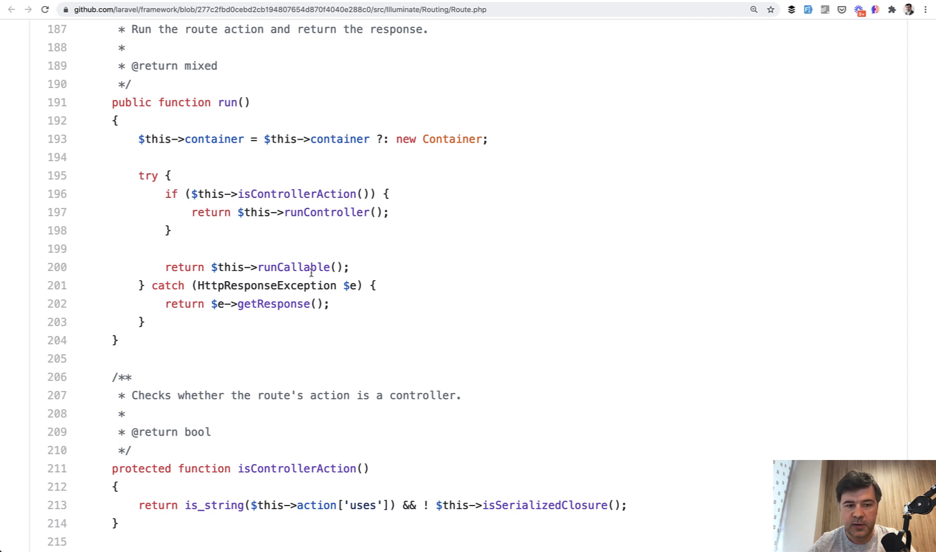
mouse_move(697, 329)
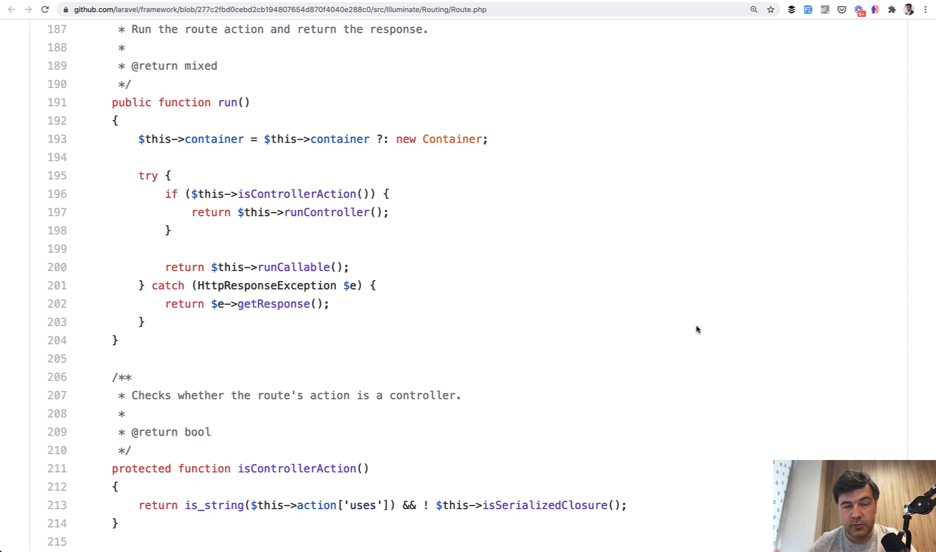
mouse_move(627, 274)
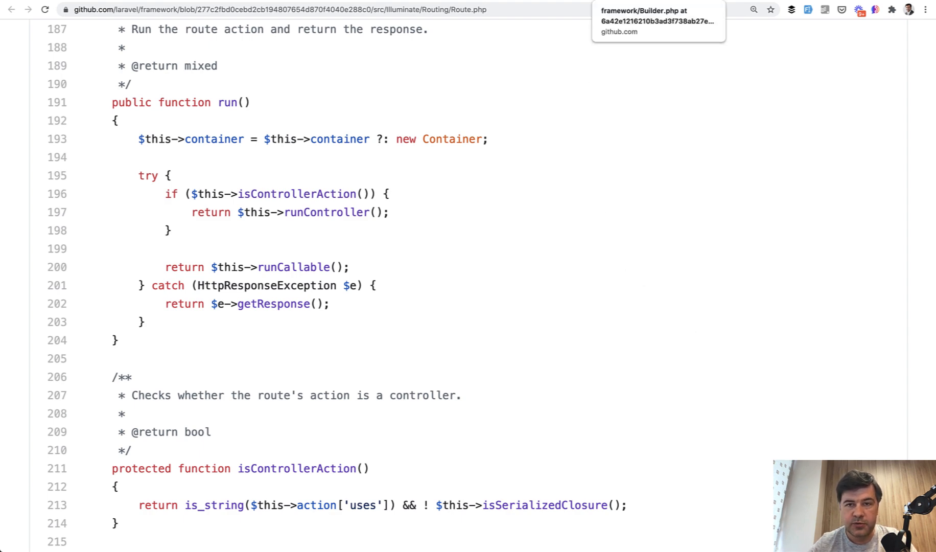
Review getRelation() in Eloquent's Builder.php and its BadMethodCallException catch
click(657, 20)
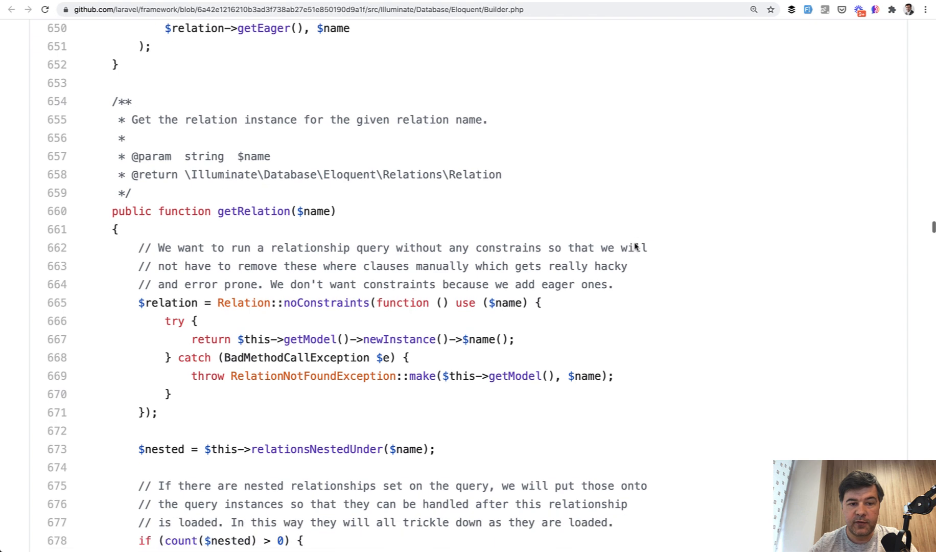
scroll(down, 3)
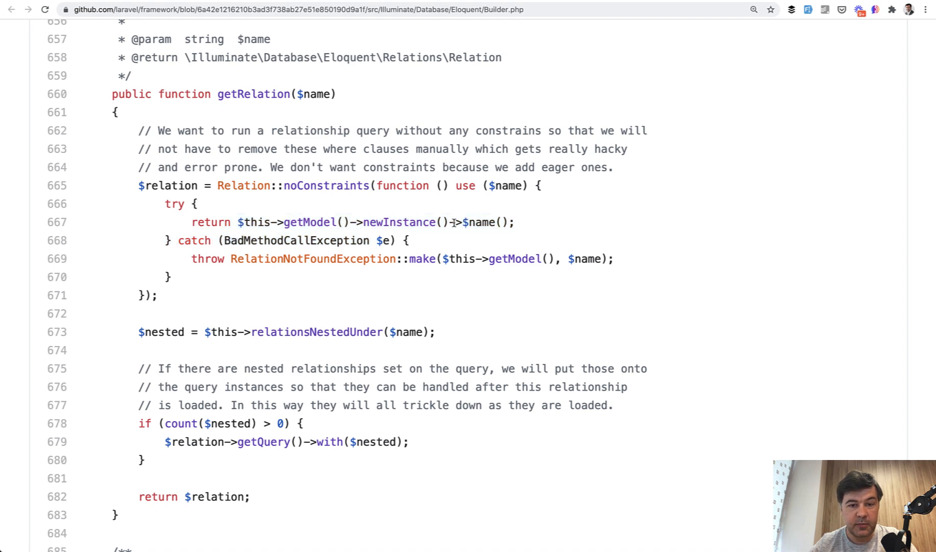
click(480, 222)
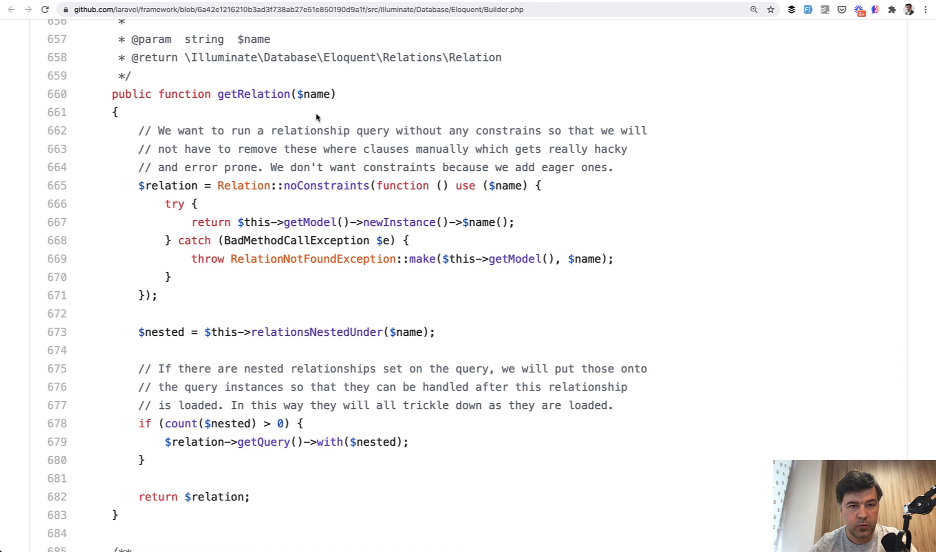
mouse_move(333, 111)
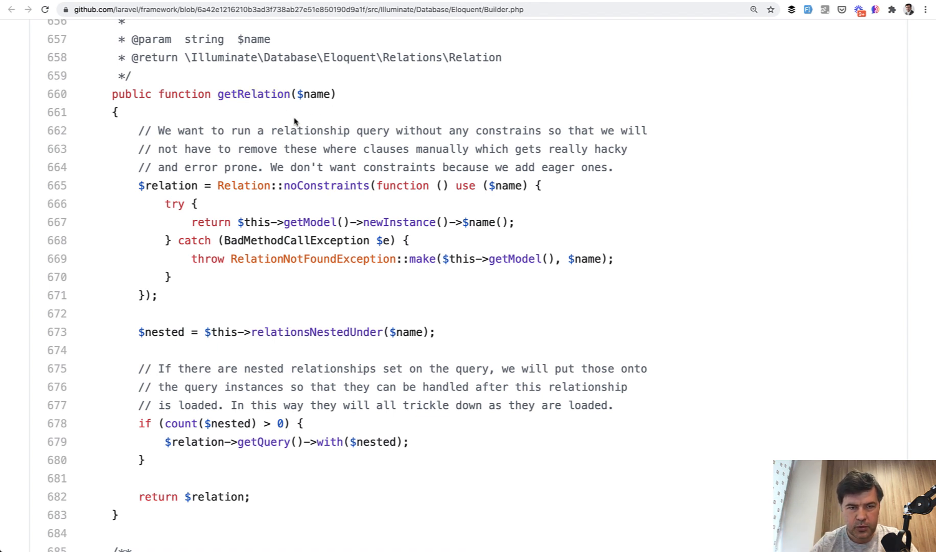
mouse_move(299, 286)
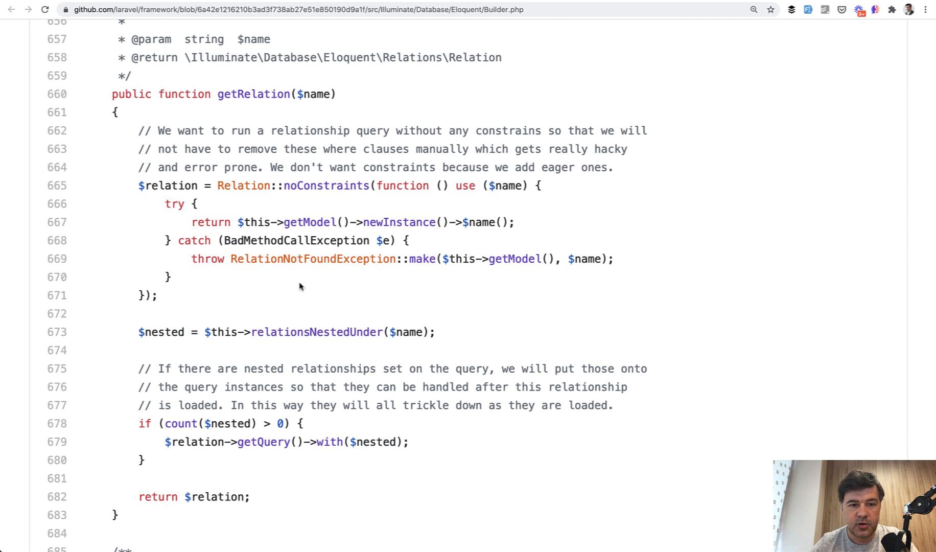
mouse_move(616, 213)
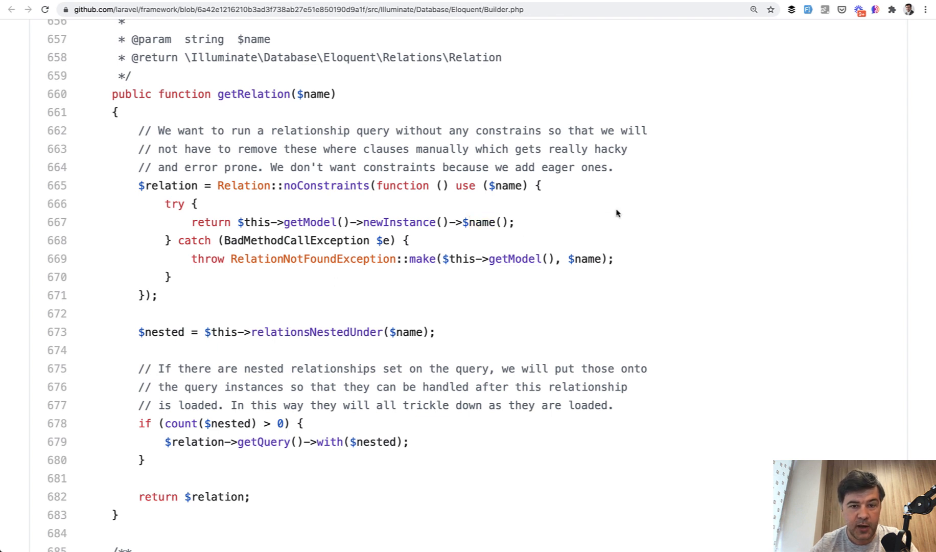
mouse_move(226, 284)
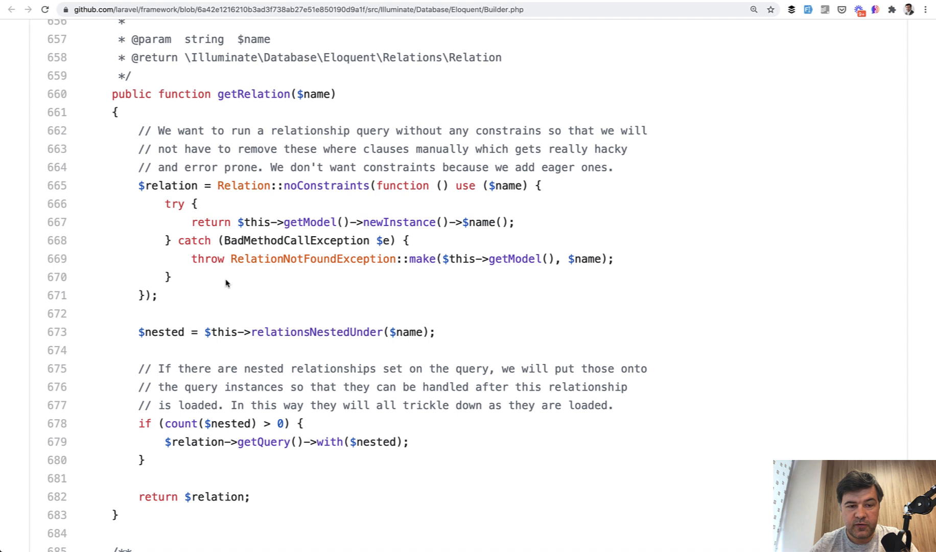
mouse_move(315, 245)
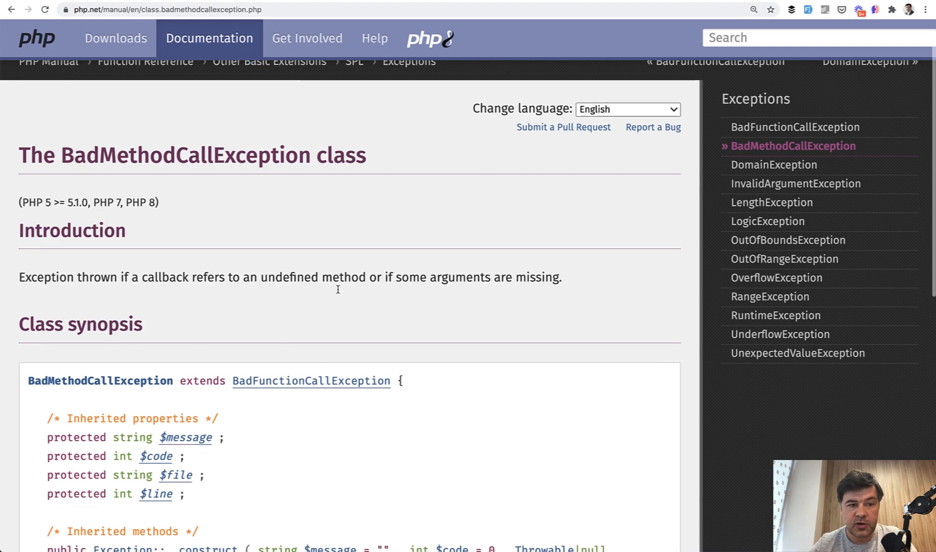
scroll(down, 3)
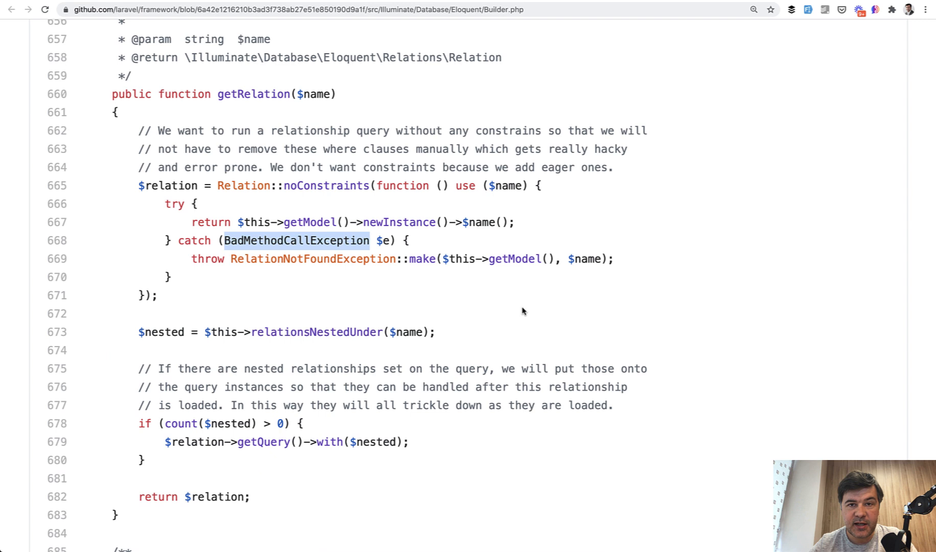
mouse_move(290, 301)
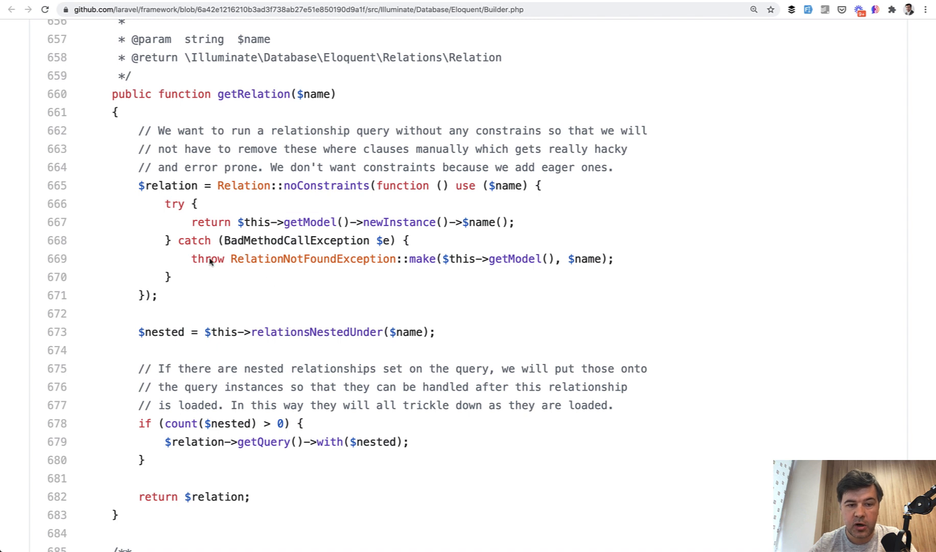
mouse_move(208, 259)
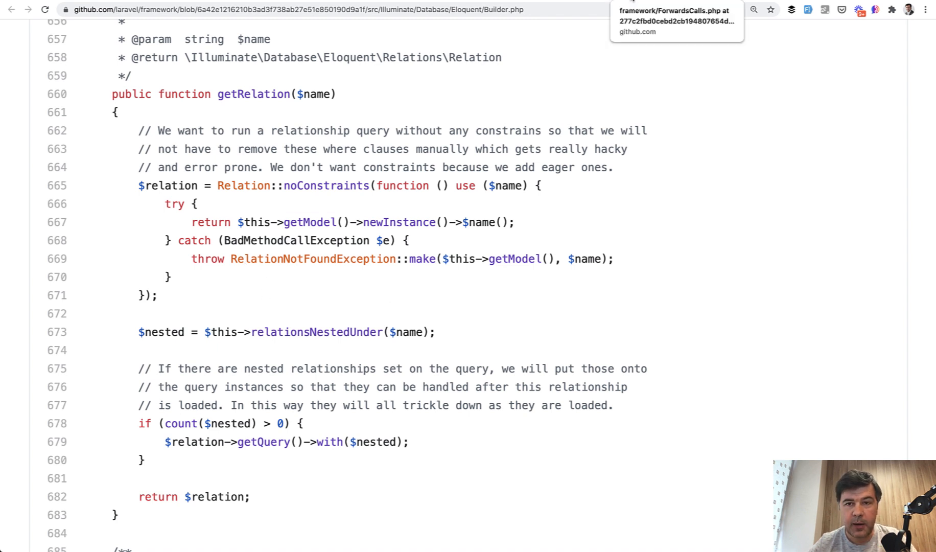
Switch to the ForwardsCalls.php source file tab
click(676, 23)
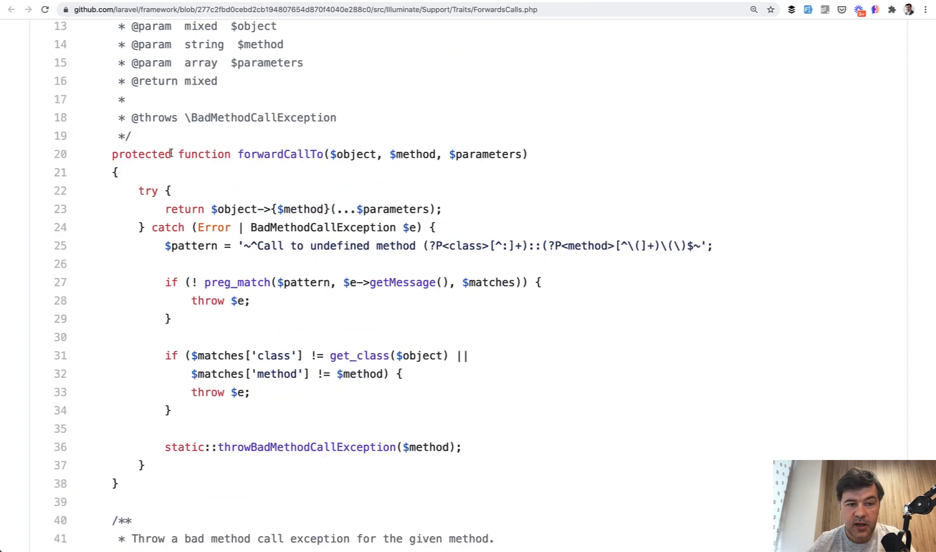
Highlight the Error | BadMethodCallException catch in forwardCallTo() and scroll to the rethrow code
double_click(308, 227)
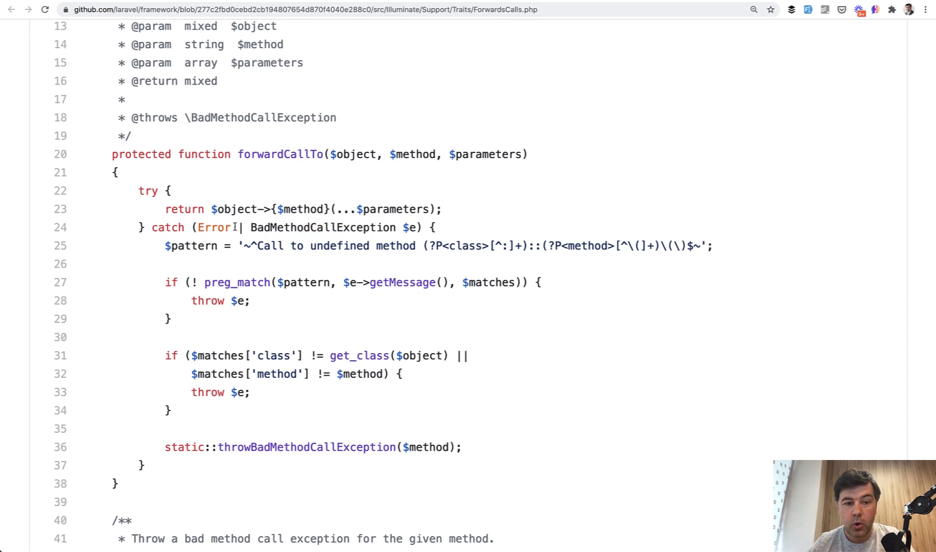
double_click(215, 227)
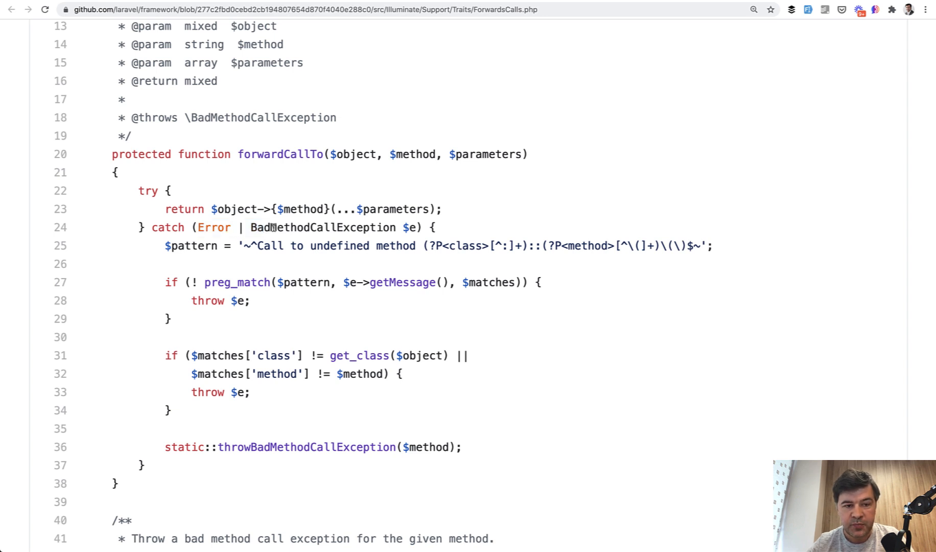
scroll(down, 3)
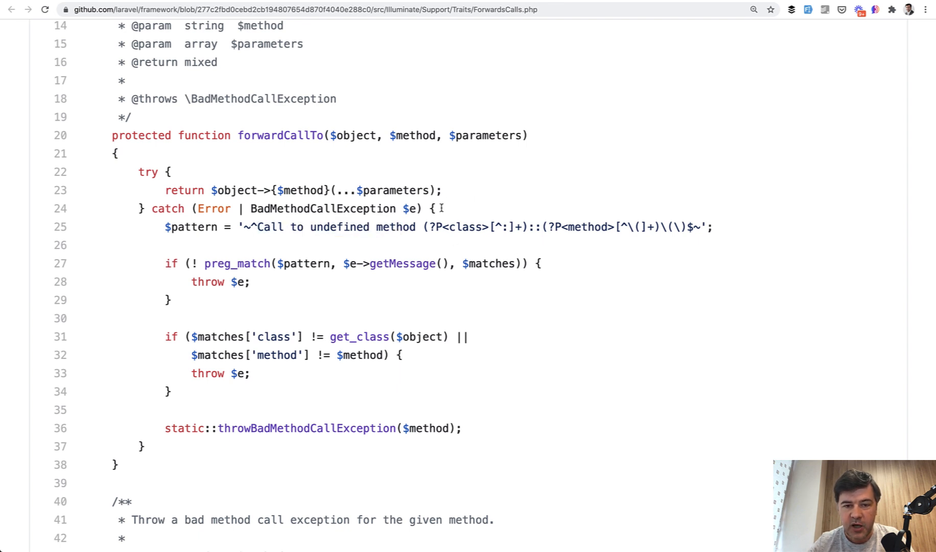
mouse_move(348, 320)
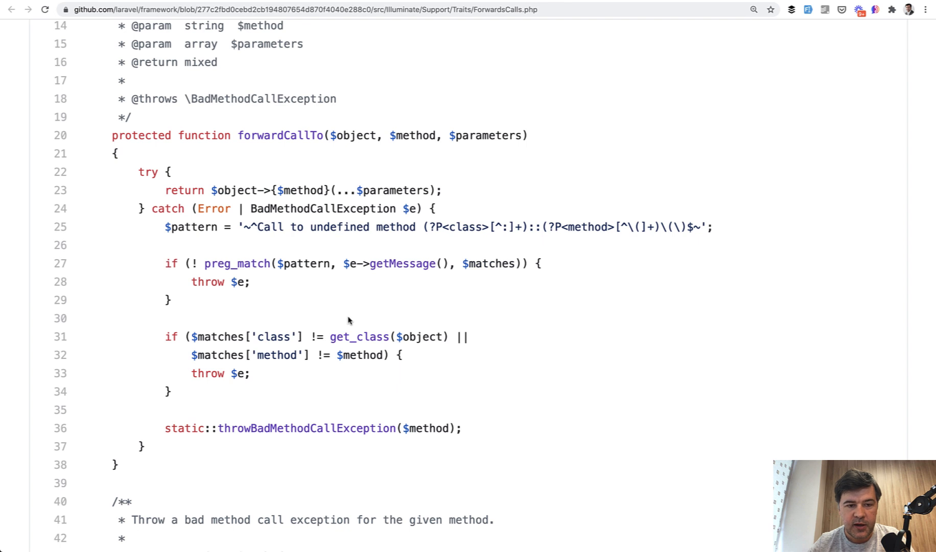
scroll(down, 3)
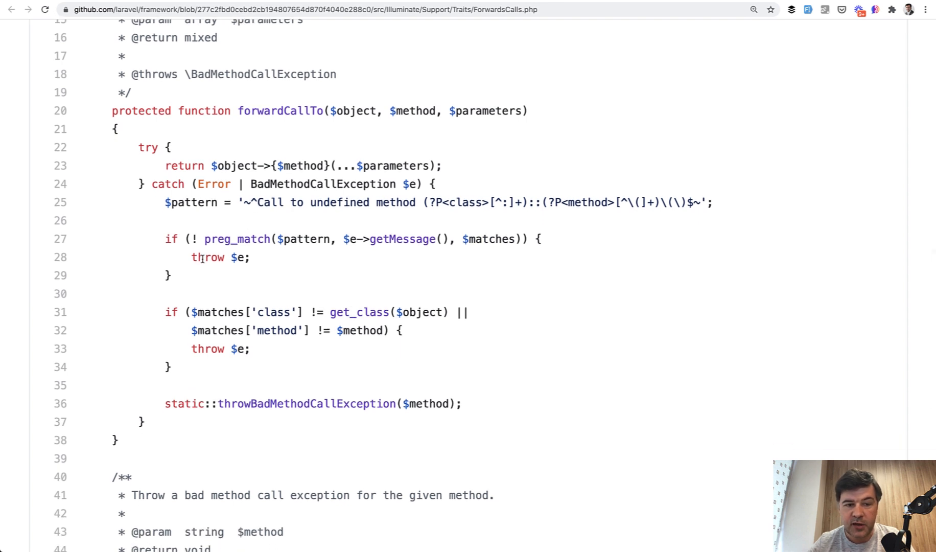
mouse_move(258, 254)
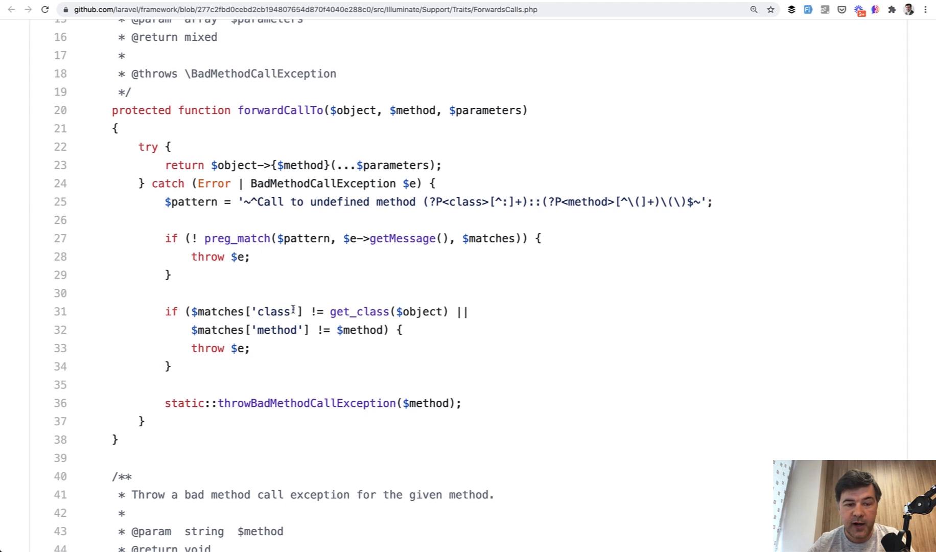
scroll(down, 3)
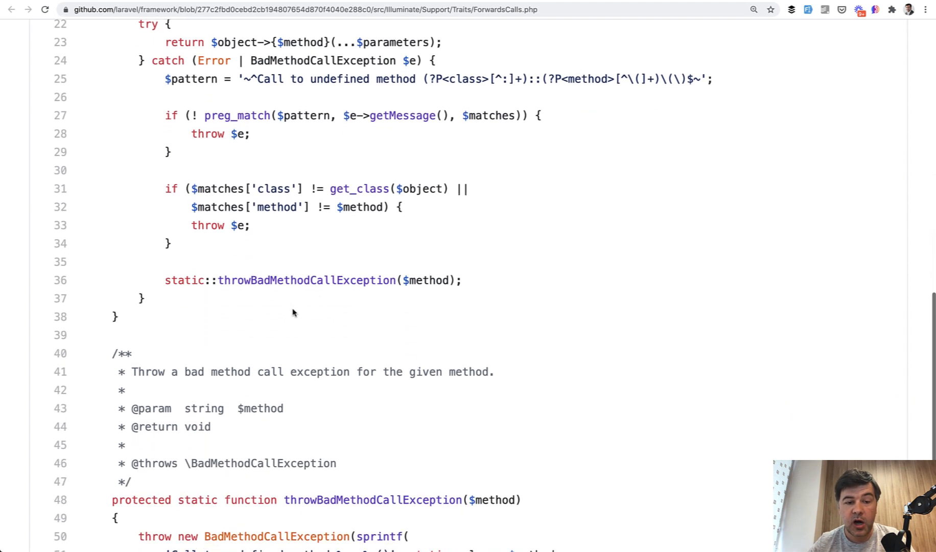
scroll(down, 3)
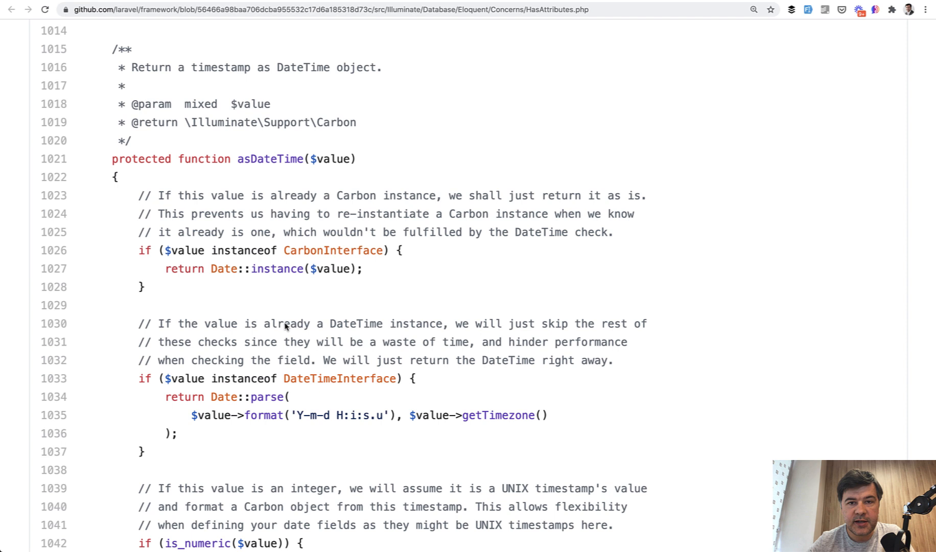
mouse_move(237, 101)
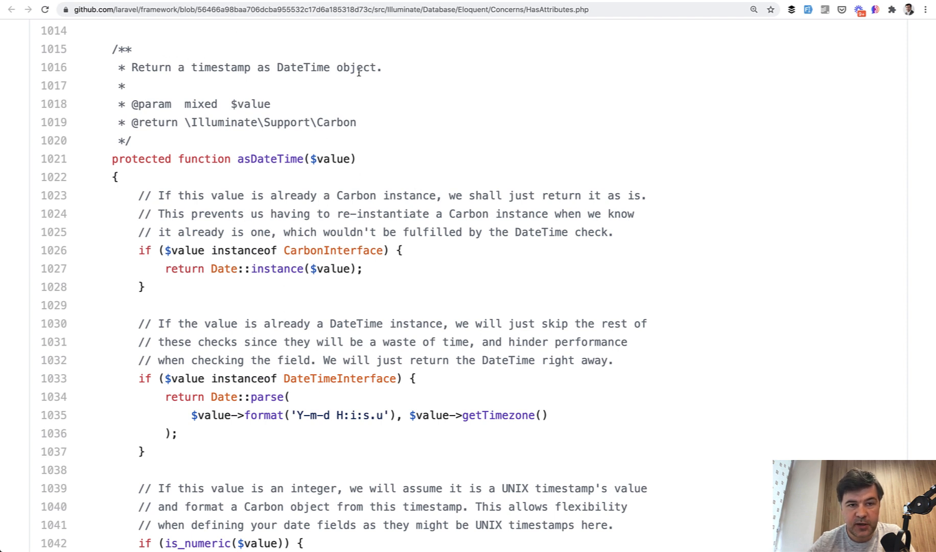
Scroll HasAttributes.php to asDateTime()'s InvalidArgumentException catch and highlight it
scroll(down, 3)
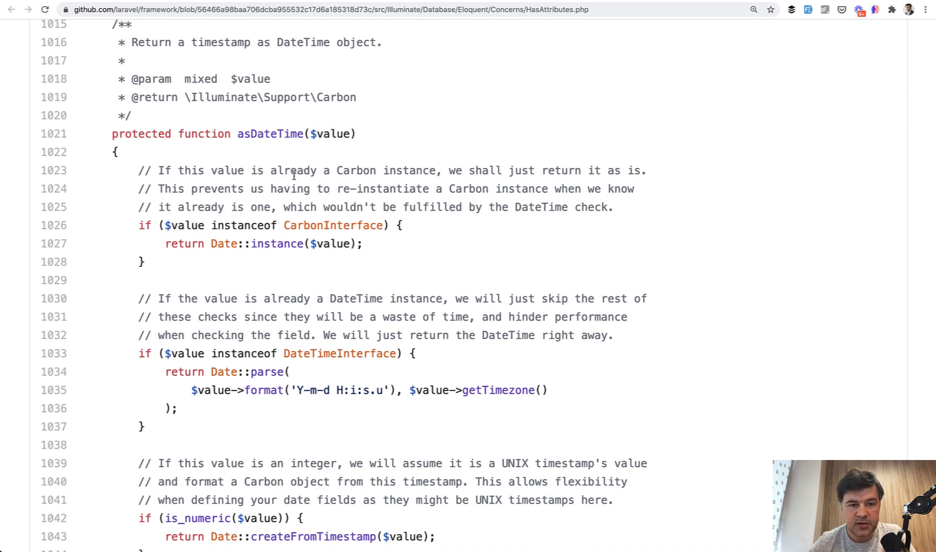
scroll(down, 3)
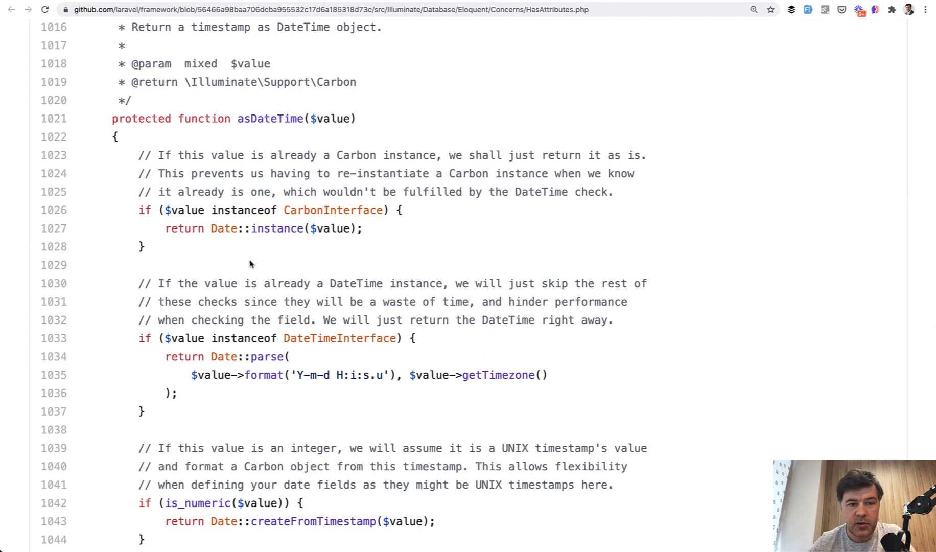
scroll(down, 3)
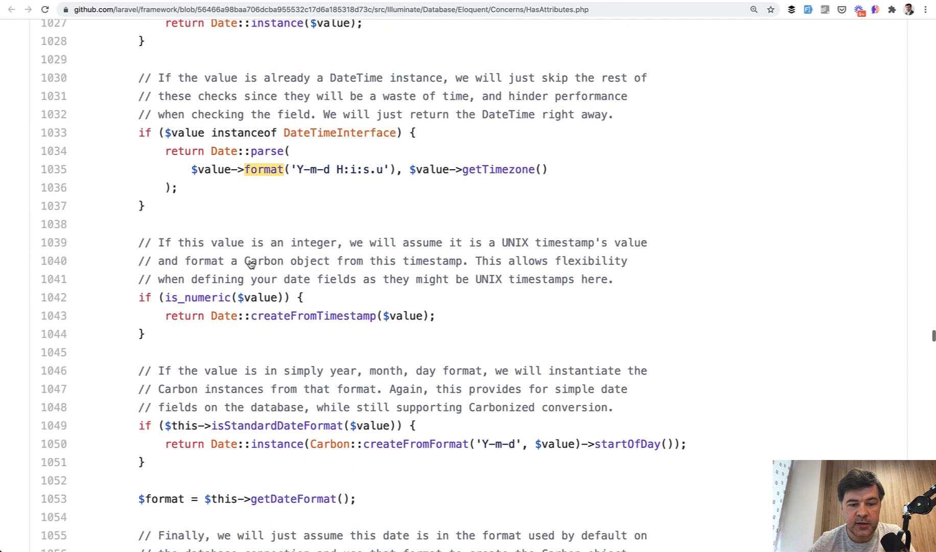
scroll(down, 3)
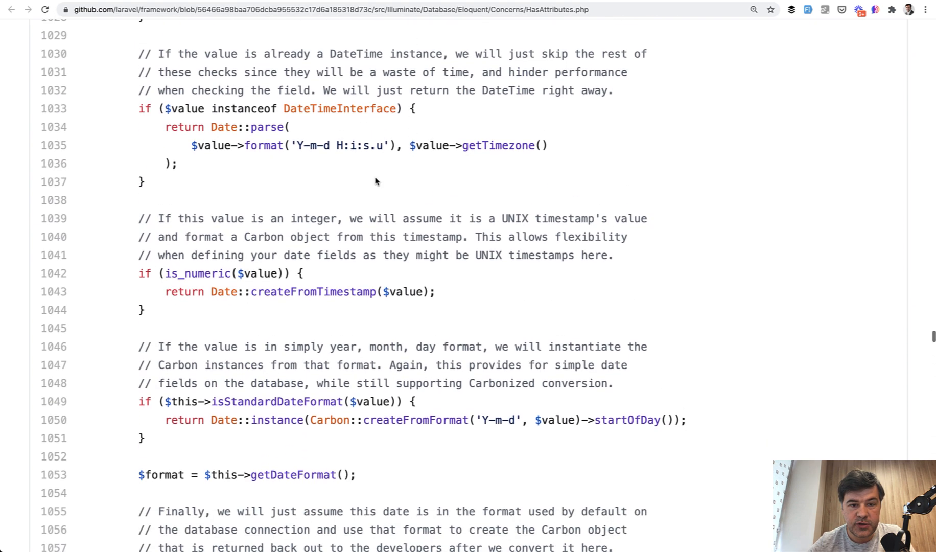
scroll(down, 3)
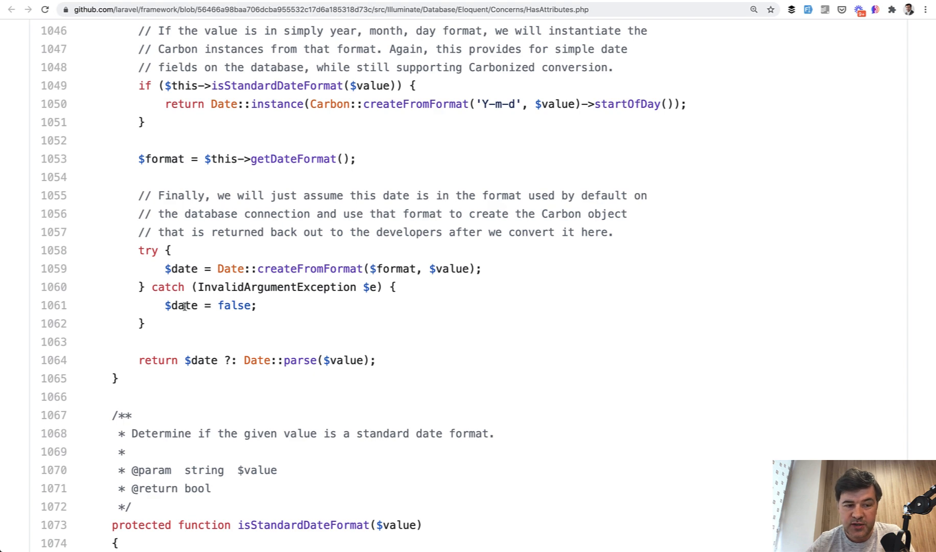
double_click(183, 306)
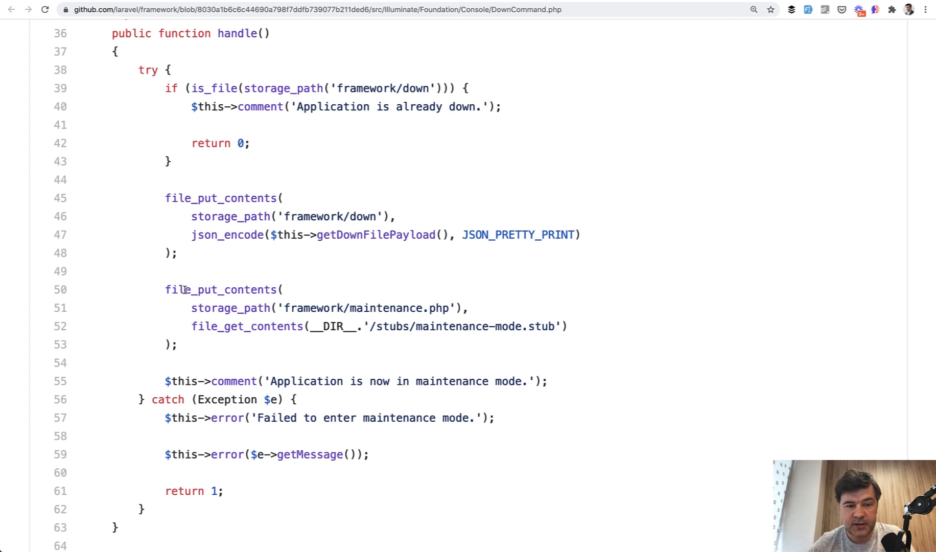
Scroll DownCommand.php to handle()'s catch (Exception $e) reporting the maintenance-mode failure
scroll(down, 3)
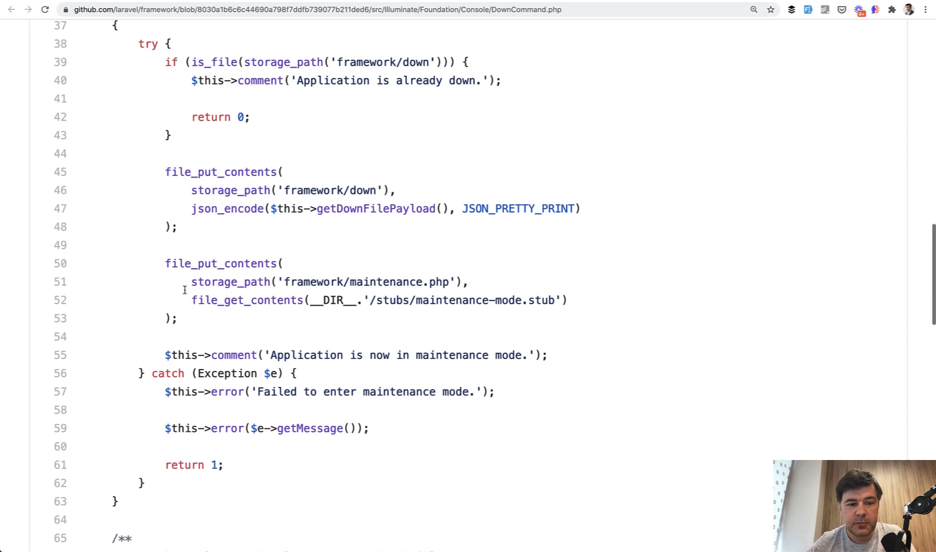
scroll(down, 3)
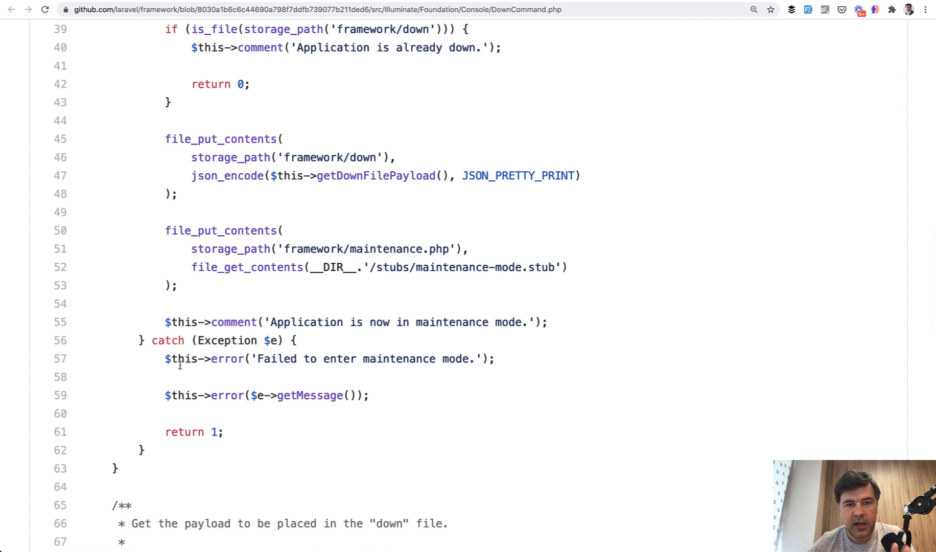
mouse_move(202, 267)
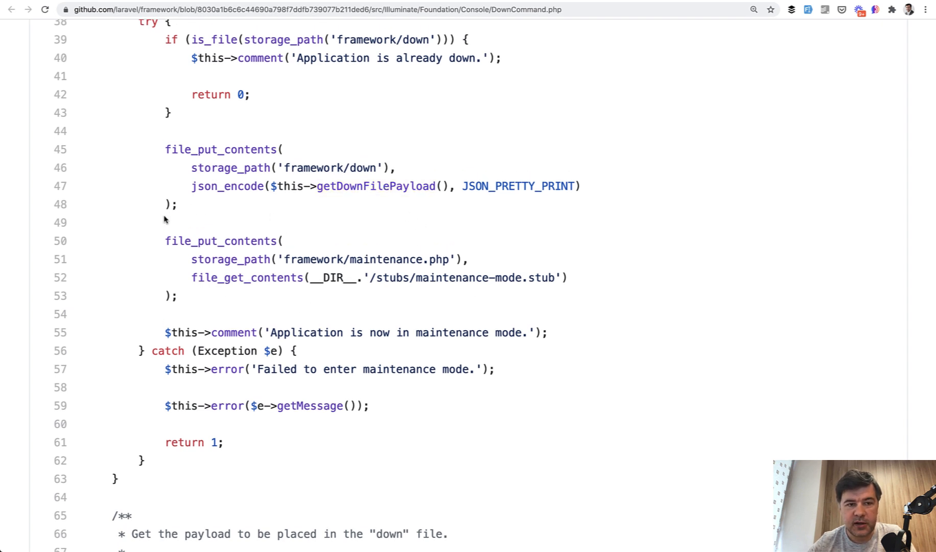
scroll(down, 3)
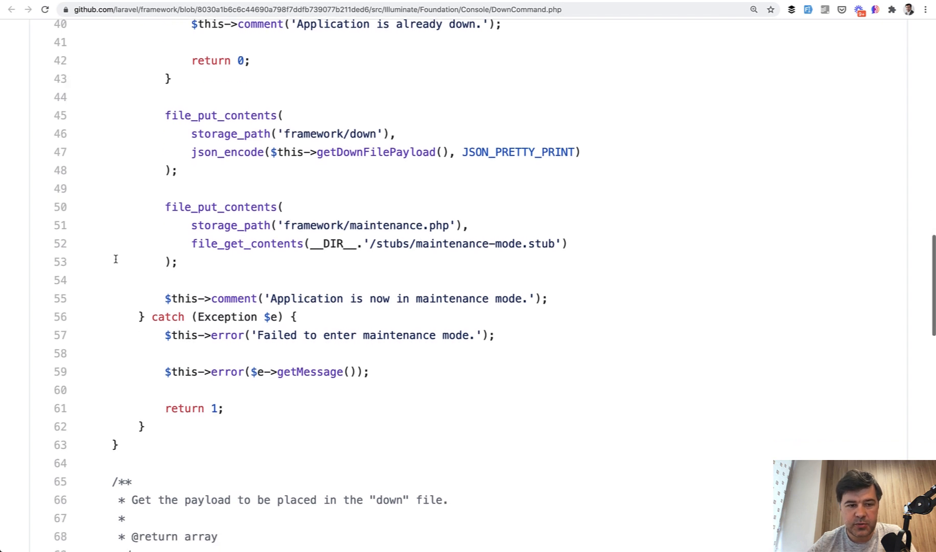
scroll(down, 3)
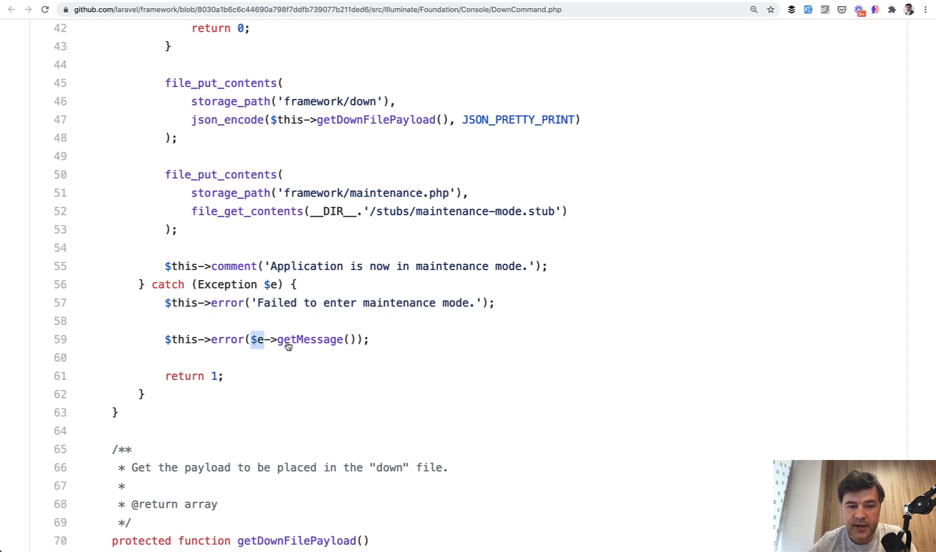
click(309, 340)
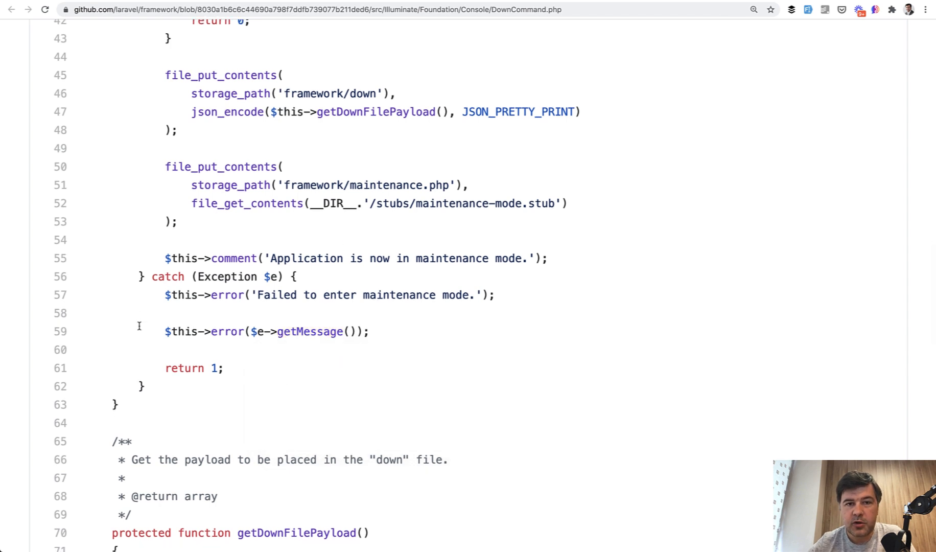
mouse_move(229, 352)
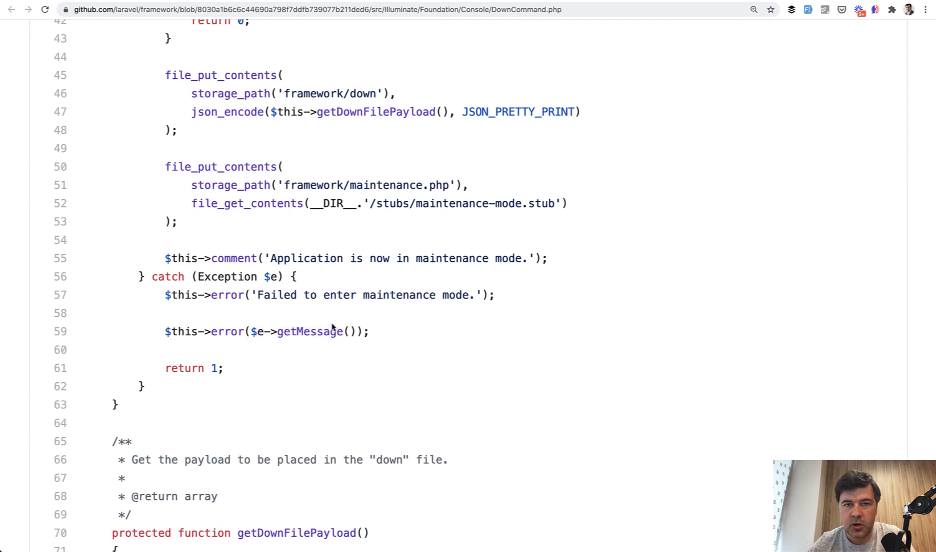
mouse_move(342, 309)
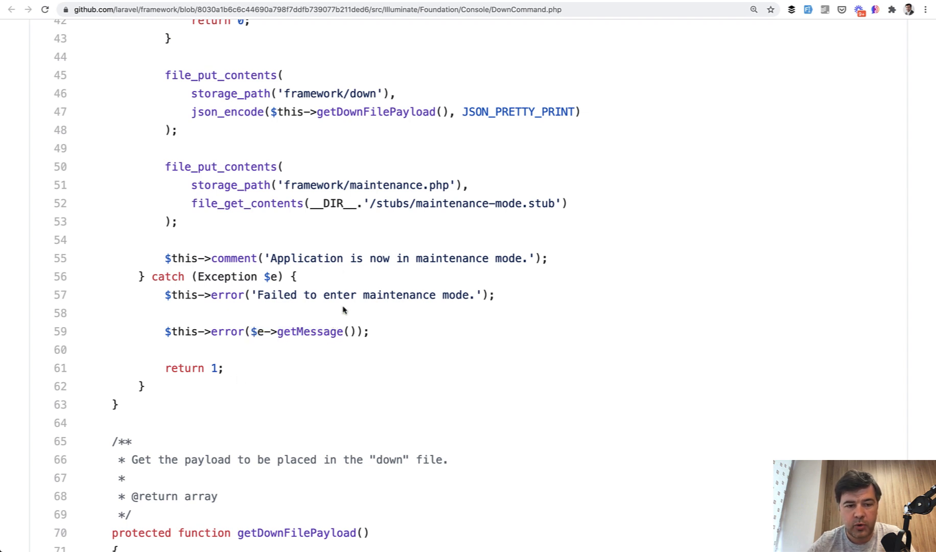
mouse_move(282, 370)
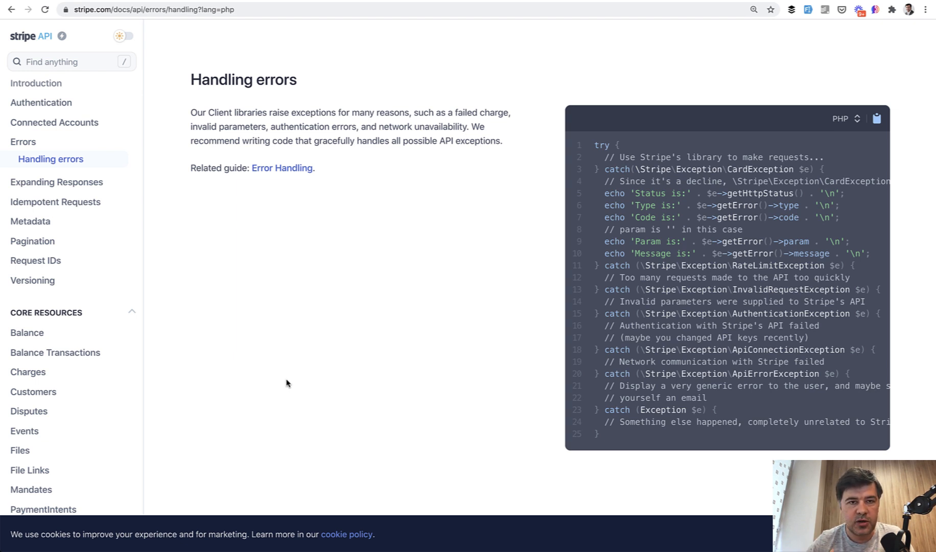
Highlight the try comment, CardException and RateLimitException catches in Stripe's PHP example
scroll(down, 3)
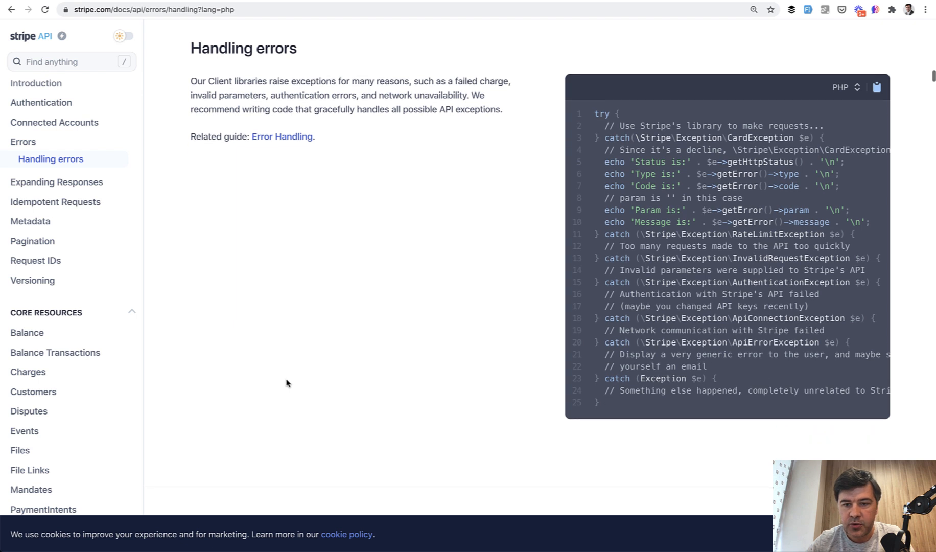
mouse_move(423, 221)
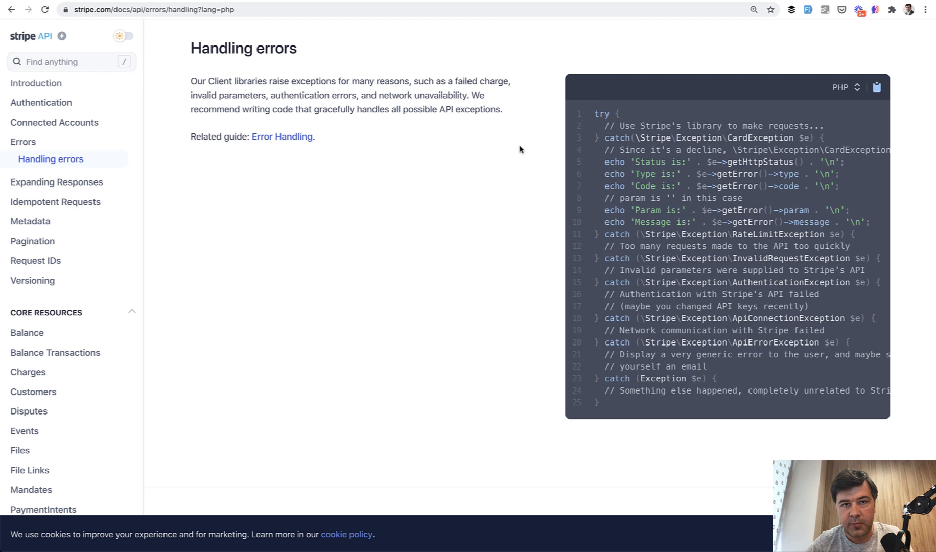
double_click(660, 126)
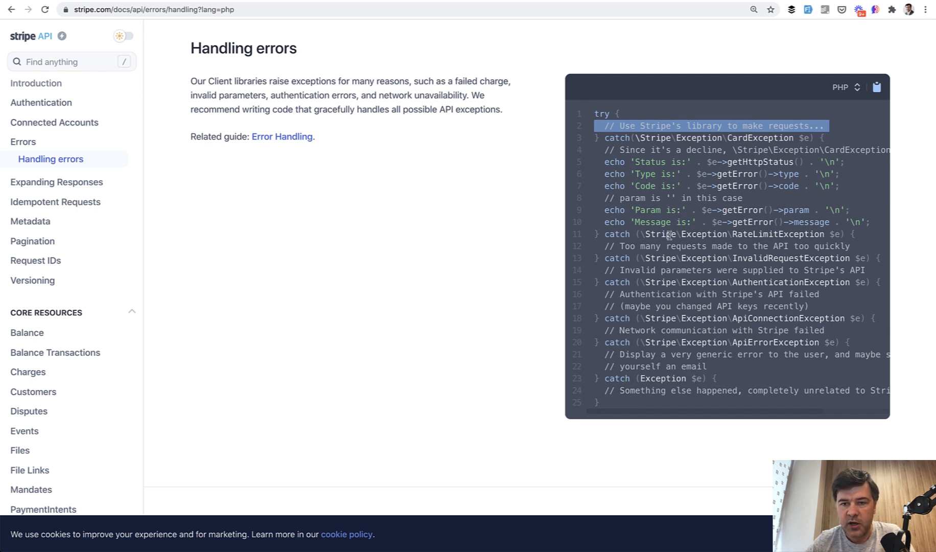
double_click(698, 138)
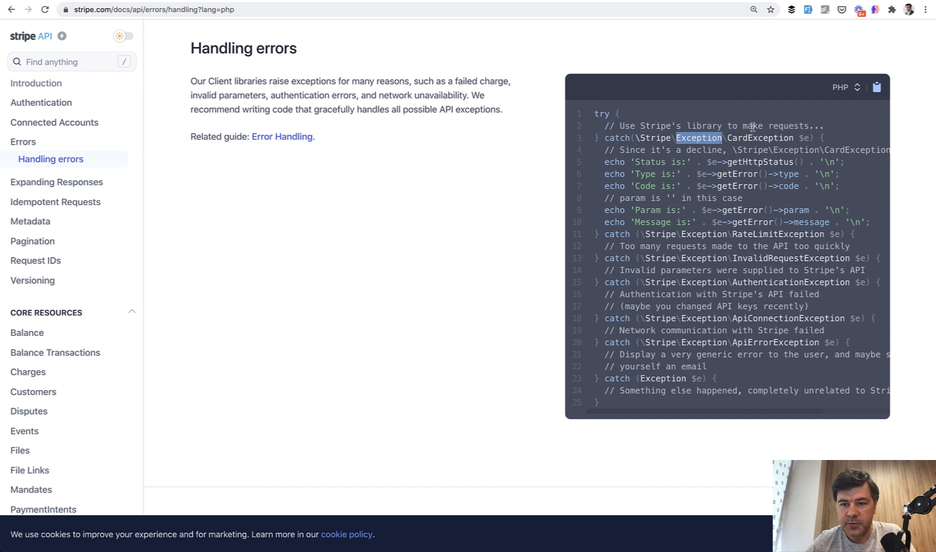
double_click(778, 234)
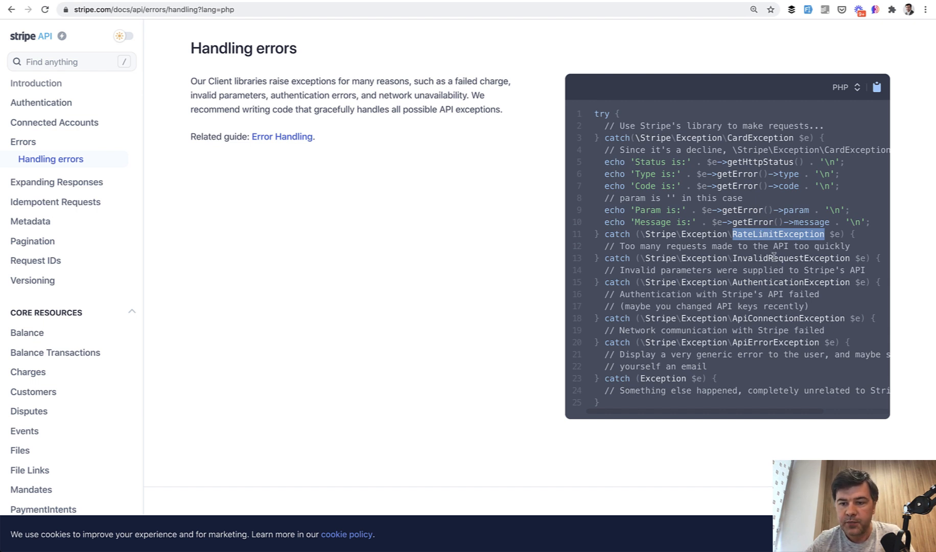
Highlight the ApiConnectionException and generic Exception catches with the unrelated-errors comment
scroll(down, 3)
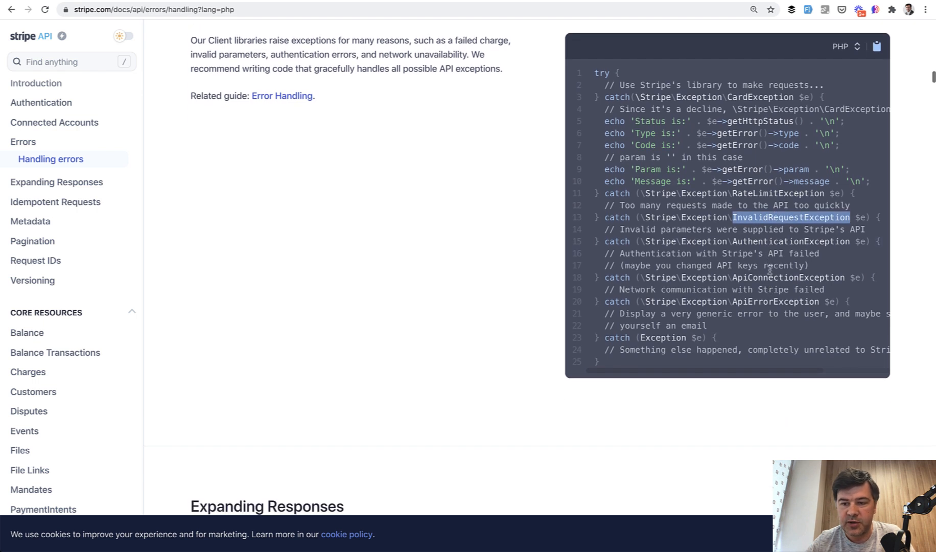
double_click(788, 277)
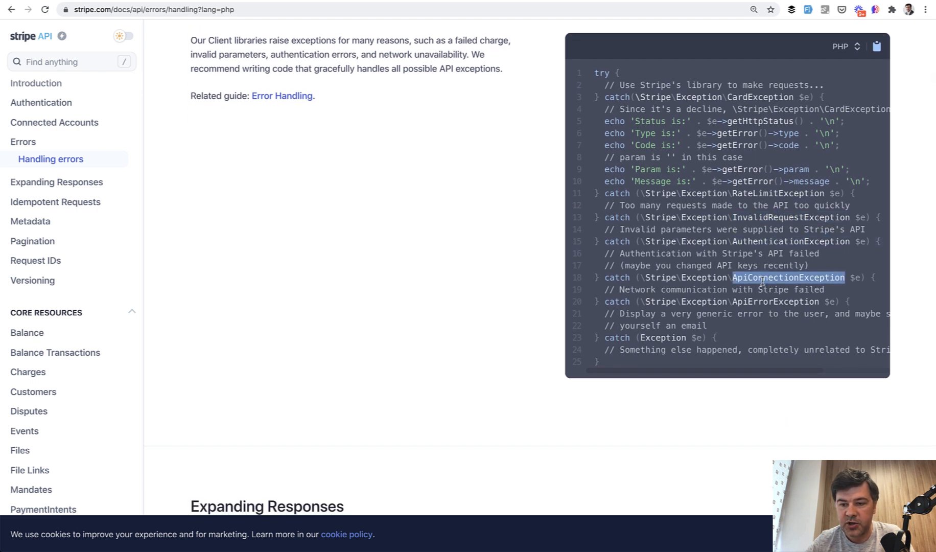
scroll(down, 3)
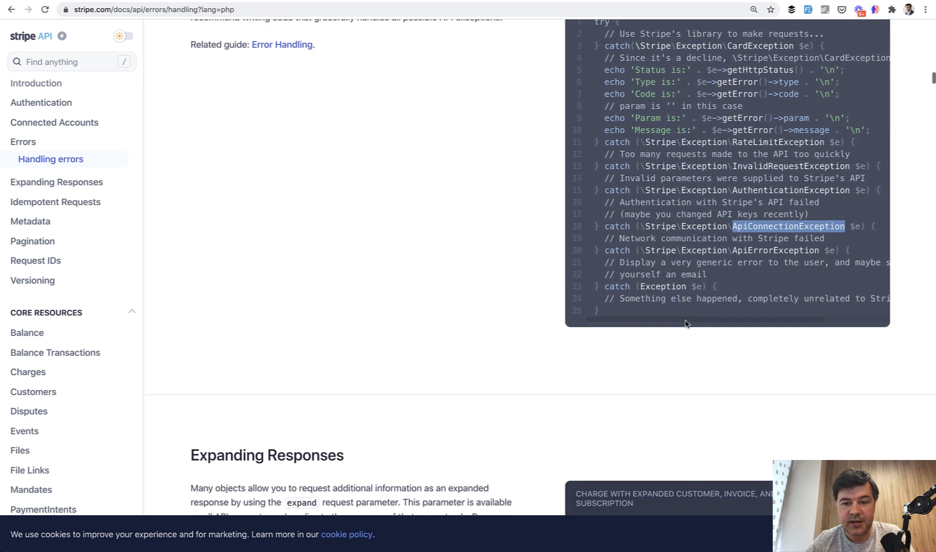
double_click(657, 287)
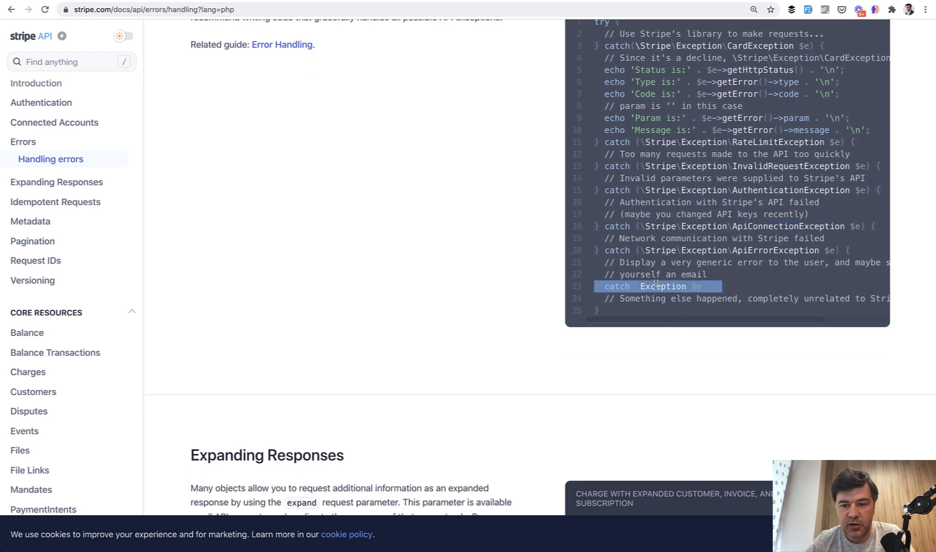
drag(657, 285, 657, 298)
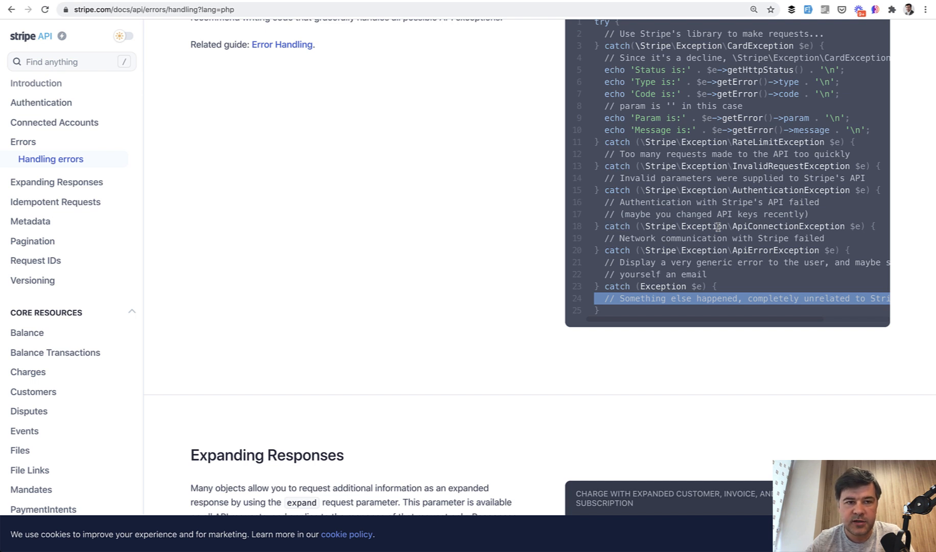
scroll(down, 3)
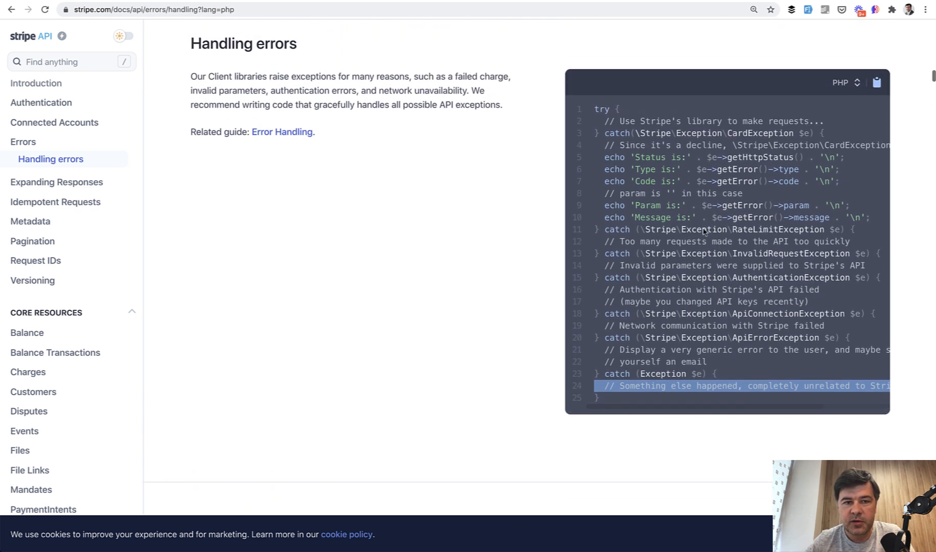